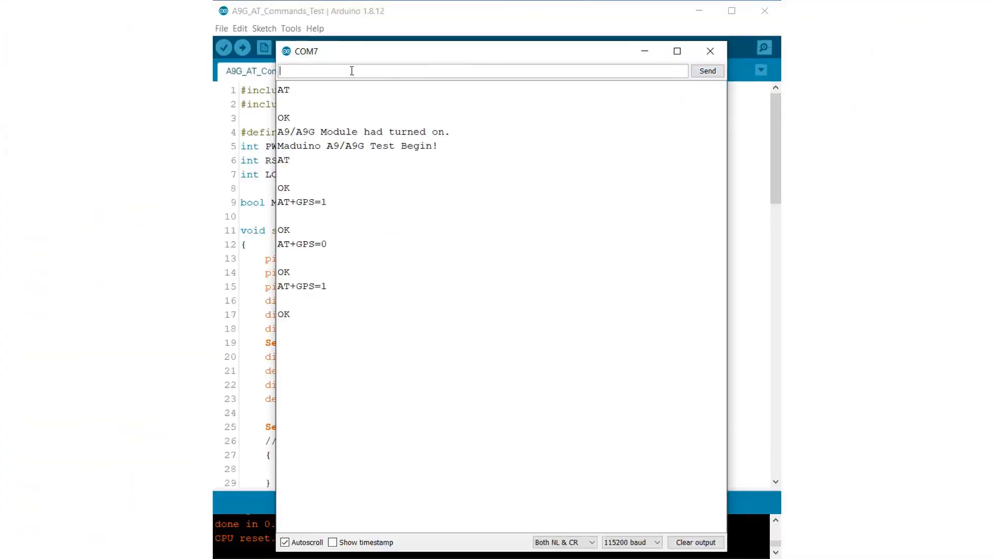
# Step: Prepare the Serial Monitor input to send another AT command to the A9G module
pyautogui.click(706, 70)
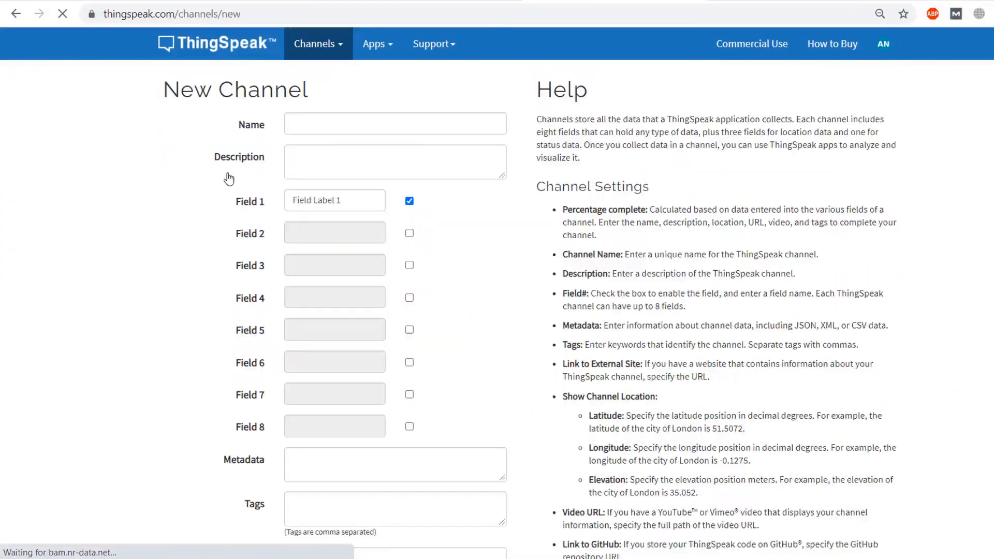
# Step: Enter 'A9G GSM/GPRS Monitor' as the new ThingSpeak channel's name
pyautogui.write('A9G GSM/GPRS Monitor')
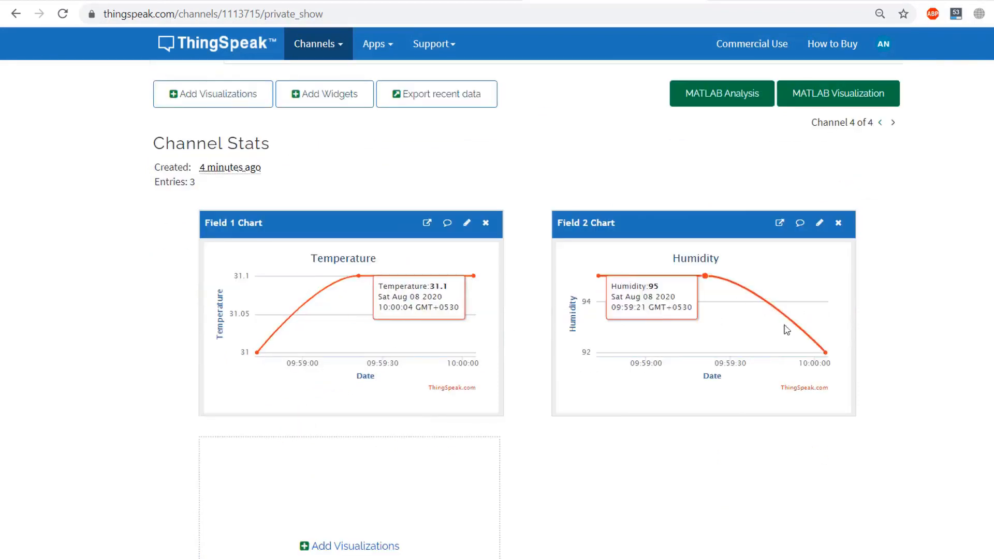
pyautogui.moveTo(68, 234)
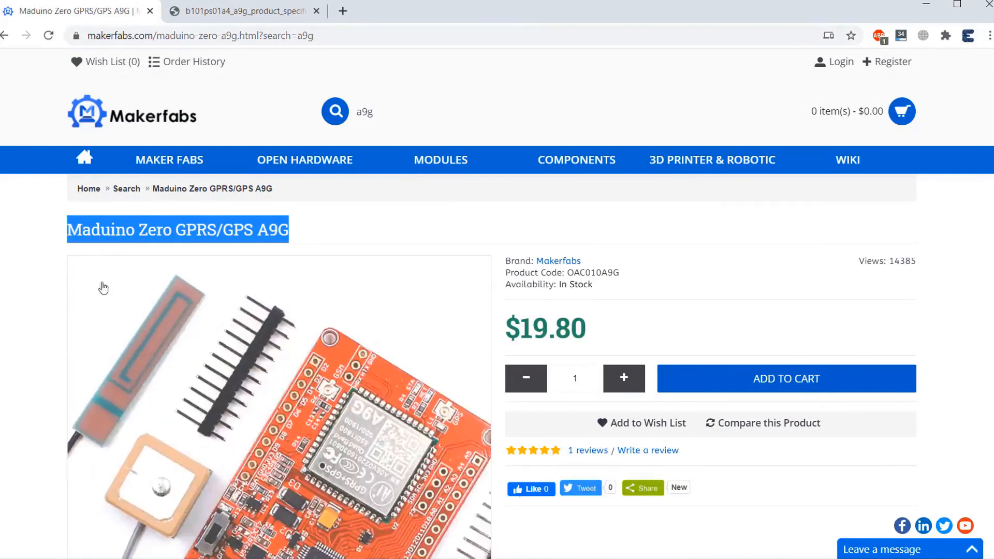
pyautogui.scroll(-3)
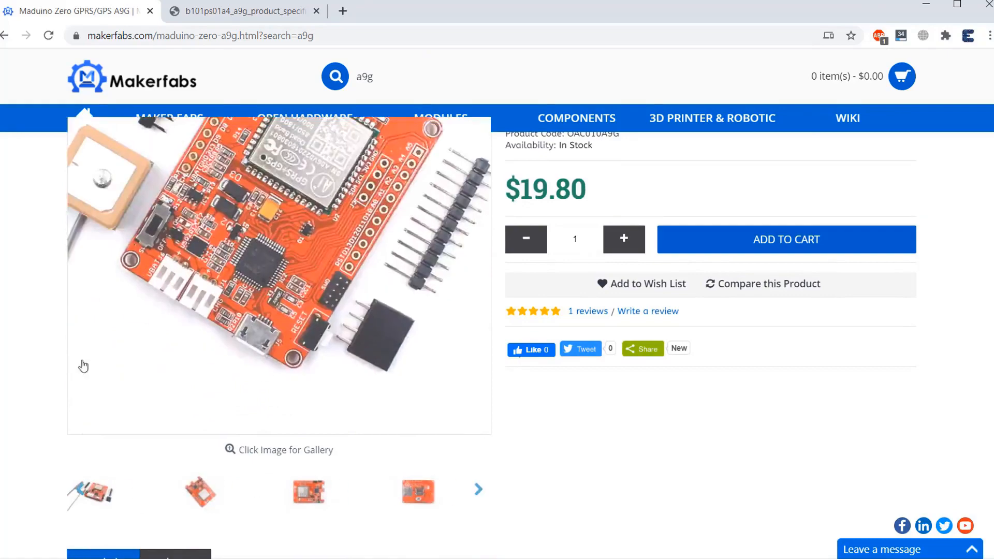
pyautogui.scroll(-3)
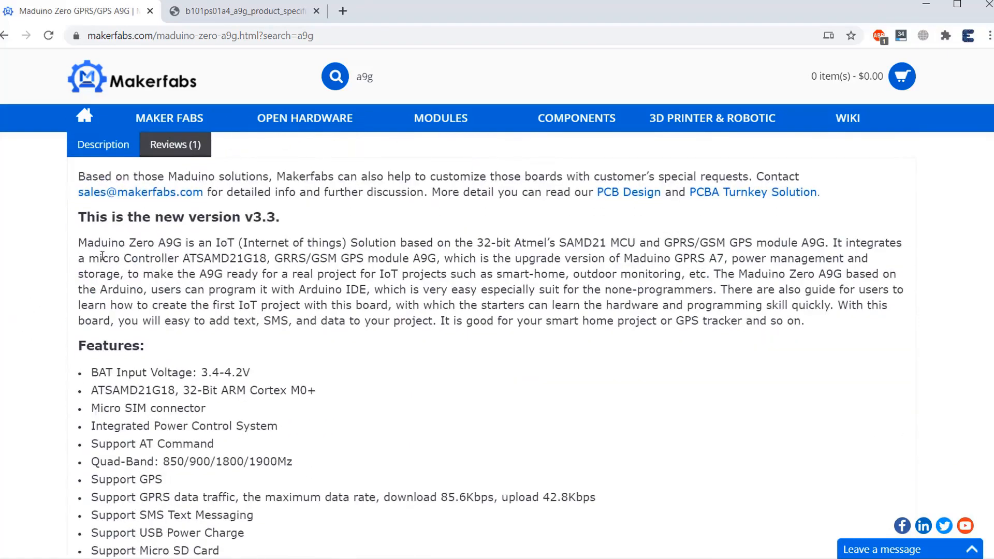
pyautogui.moveTo(78, 243); pyautogui.dragTo(796, 320)
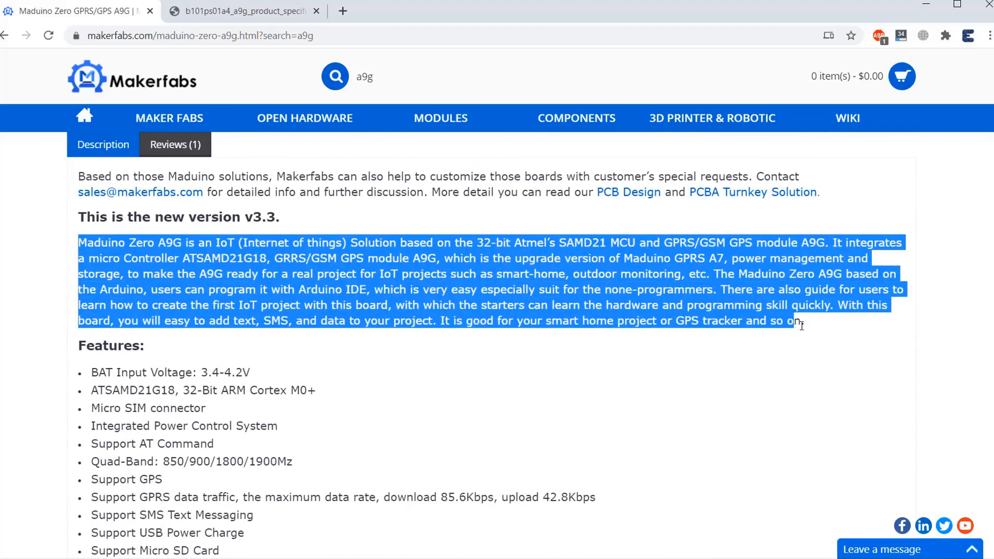
pyautogui.scroll(-3)
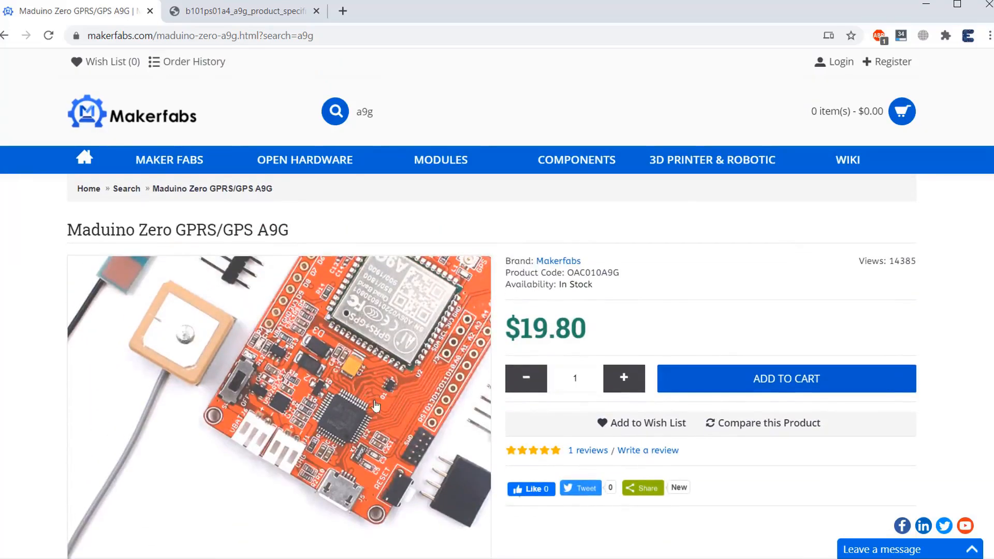
pyautogui.click(241, 11)
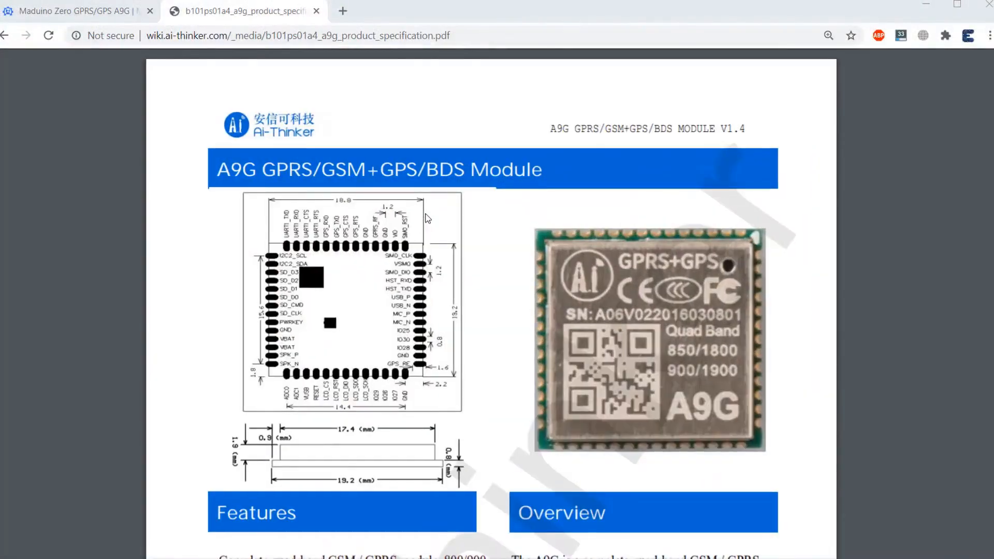
pyautogui.scroll(-3)
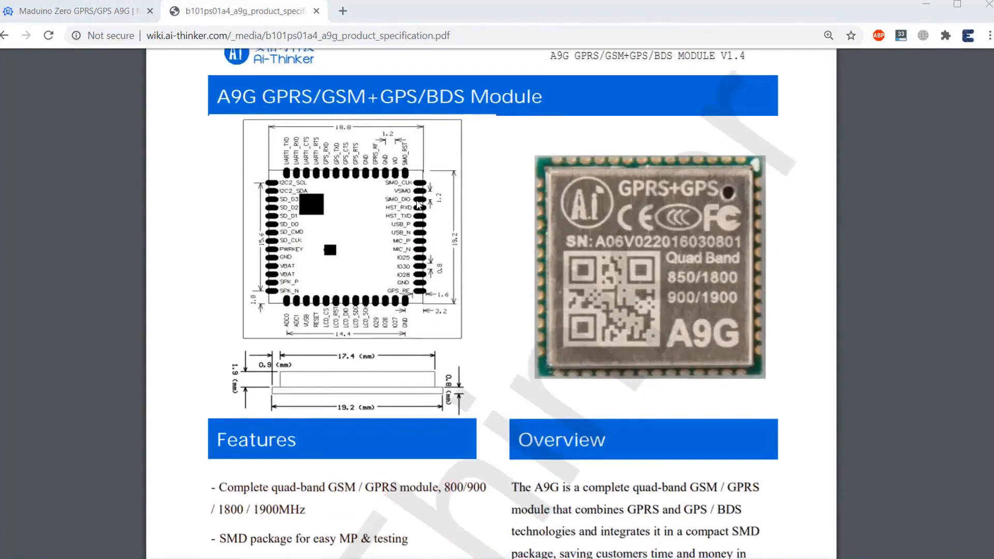
pyautogui.scroll(-3)
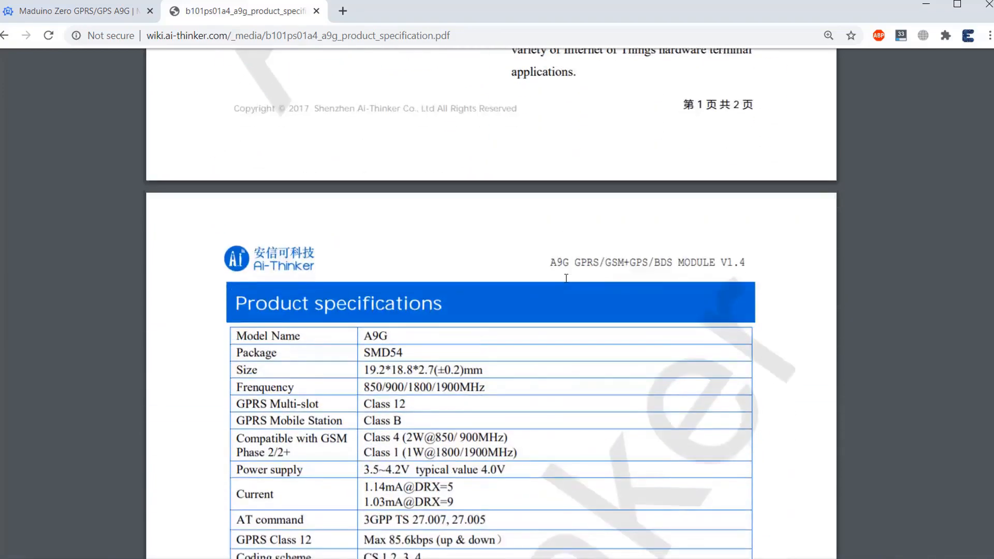
pyautogui.scroll(-3)
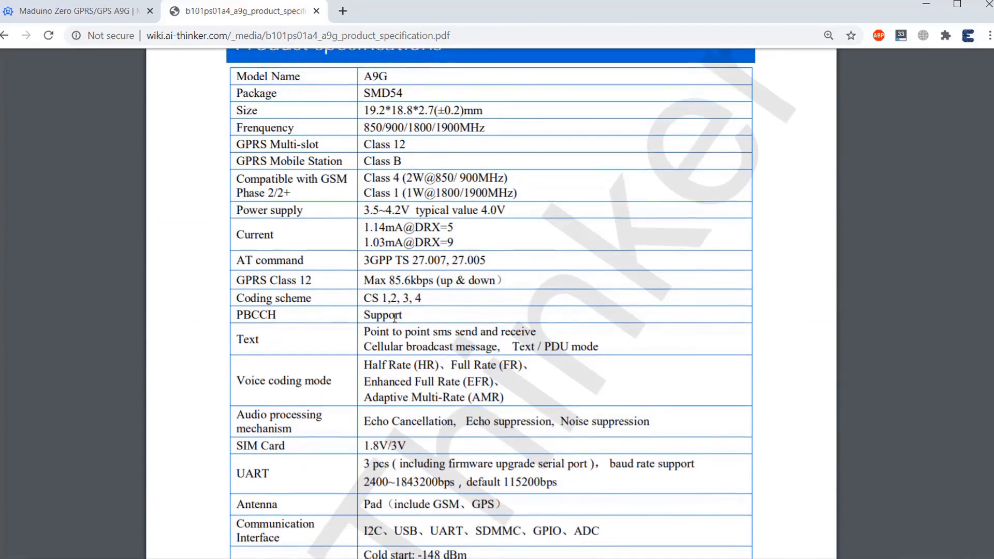
pyautogui.scroll(-3)
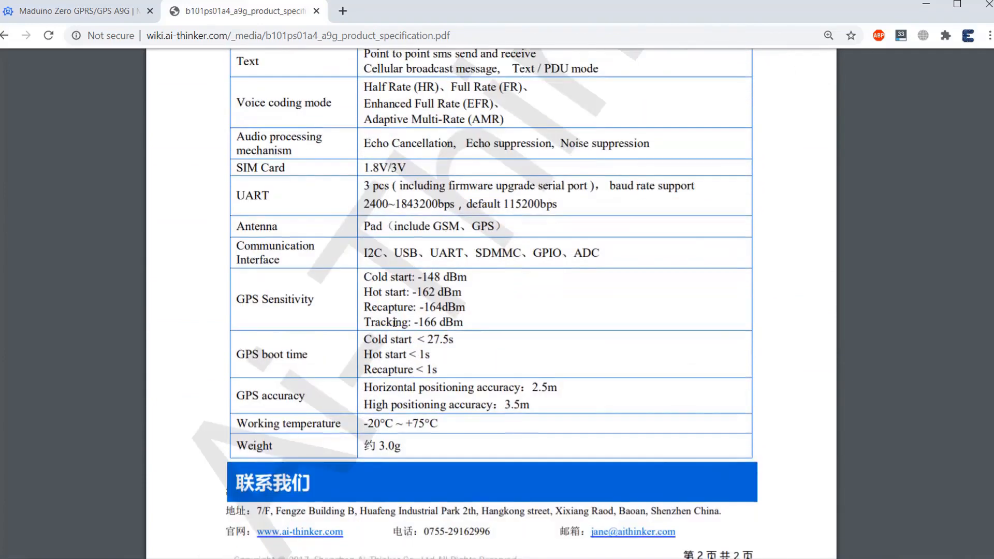
pyautogui.scroll(-3)
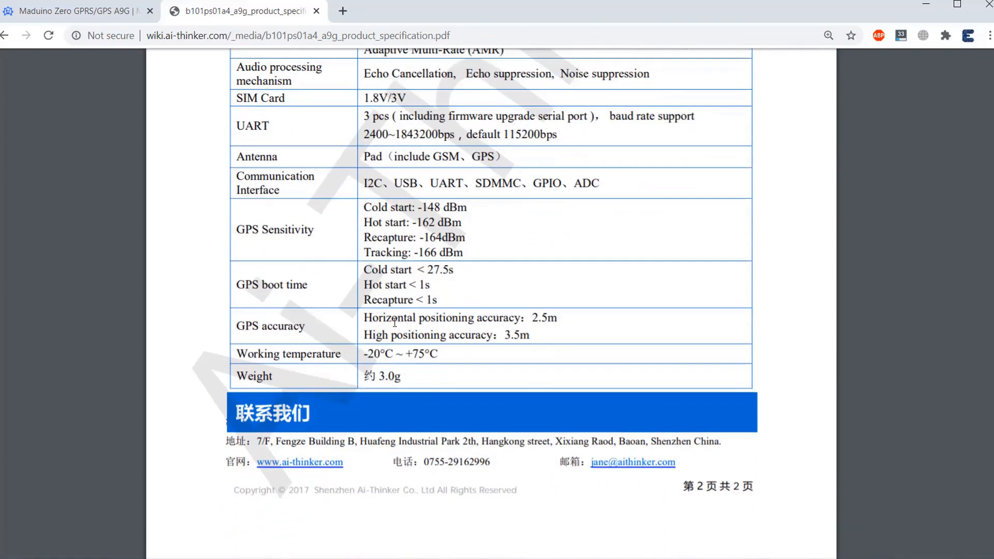
pyautogui.scroll(-3)
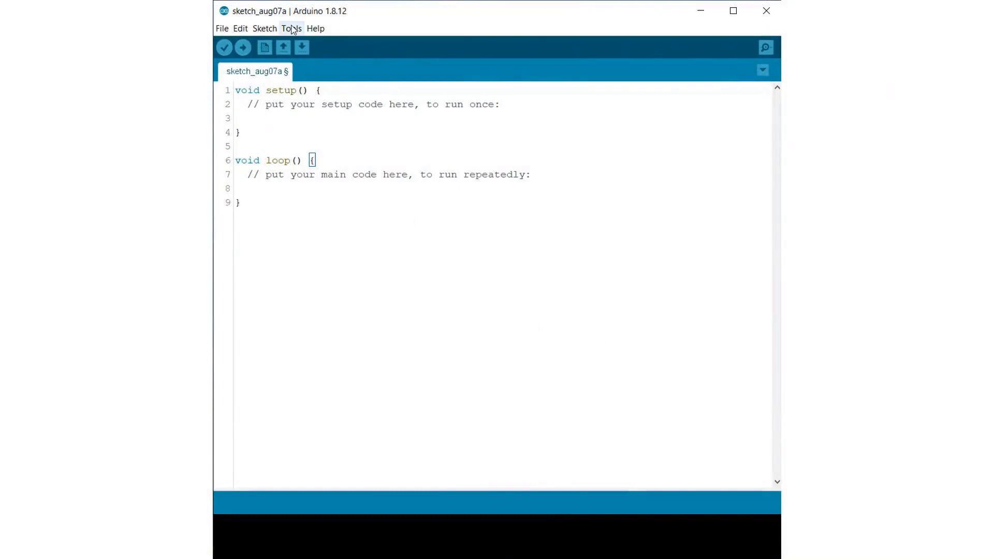
pyautogui.click(291, 28)
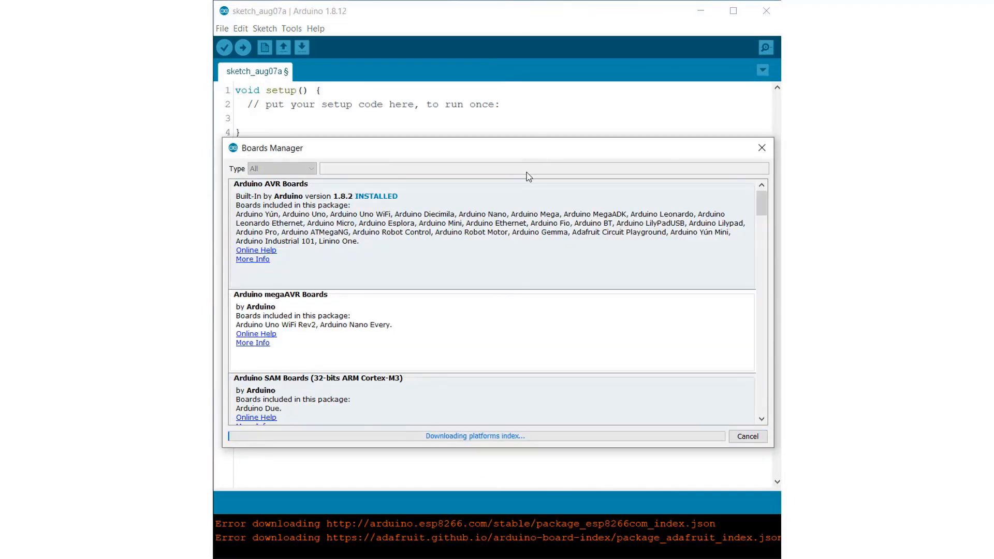
pyautogui.write('Arduino Zero')
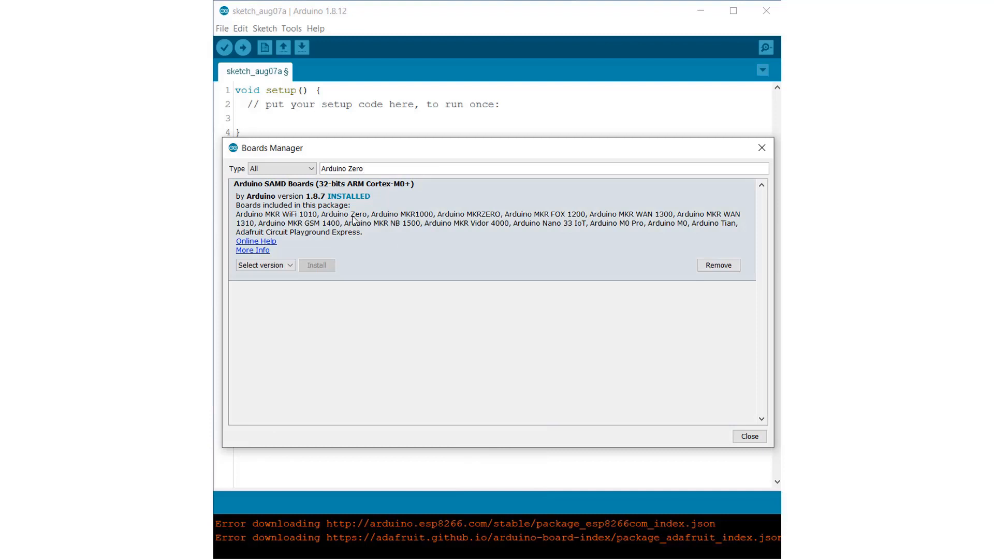
pyautogui.moveTo(418, 227)
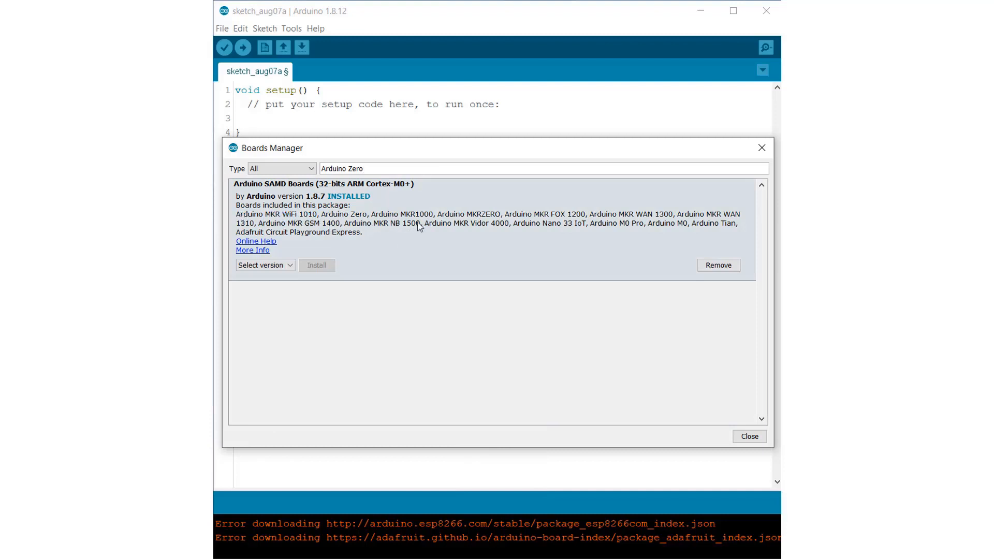
pyautogui.moveTo(544, 226)
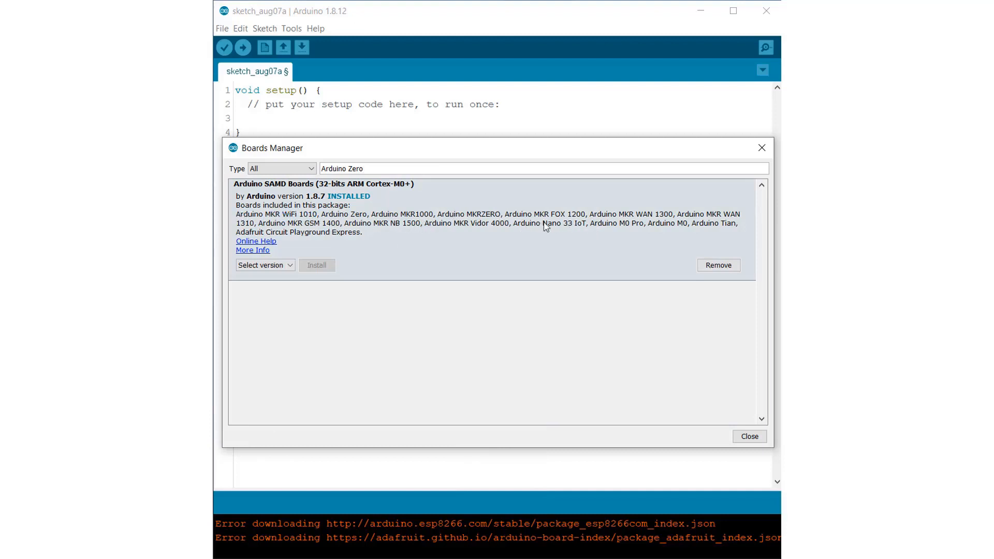
pyautogui.click(748, 436)
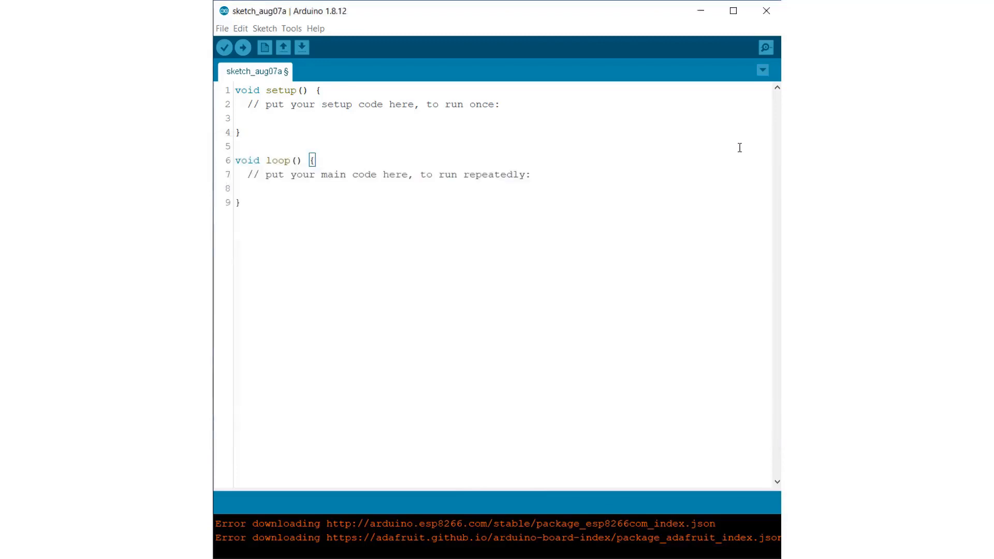
# Step: Select Arduino Zero (Programming Port) from the Tools > Board menu
pyautogui.click(290, 28)
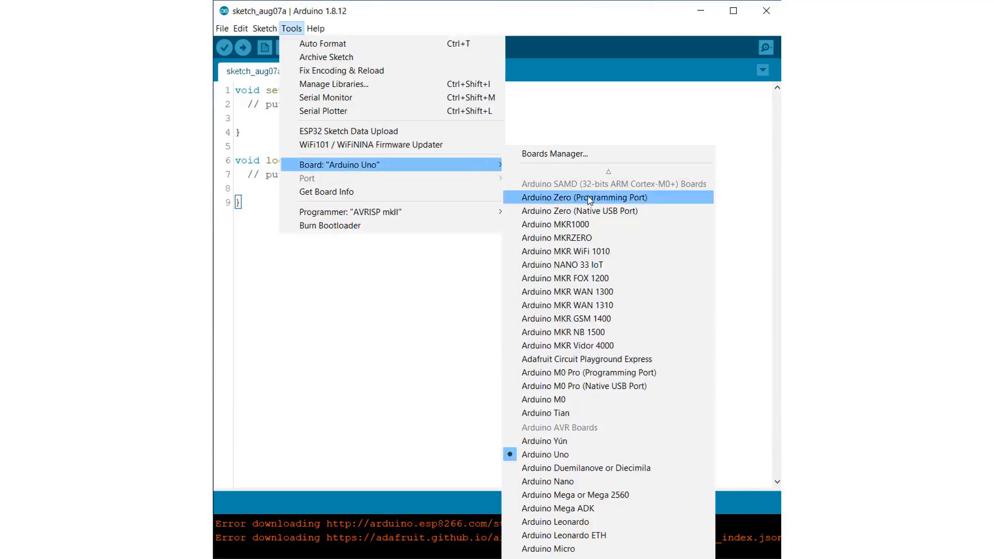
pyautogui.moveTo(598, 210)
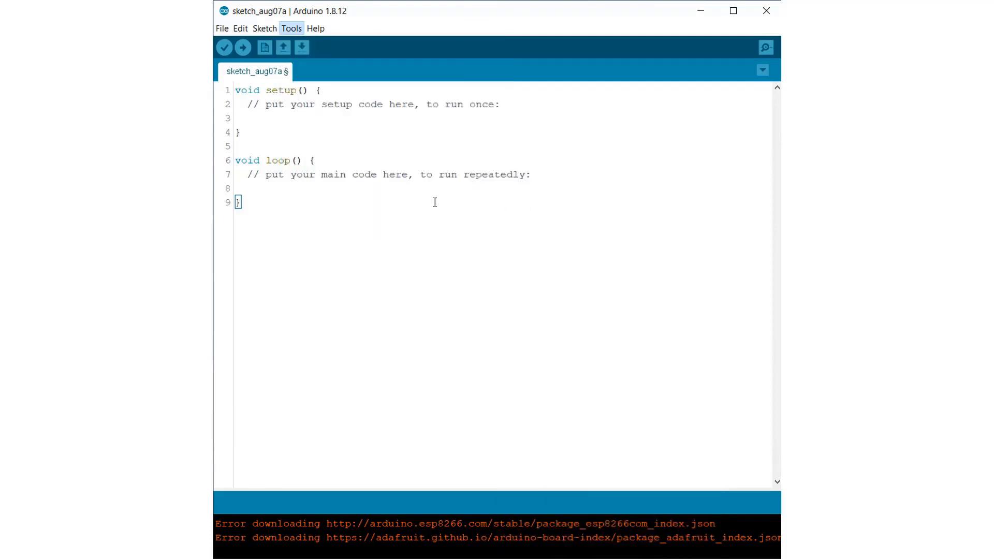
pyautogui.click(291, 28)
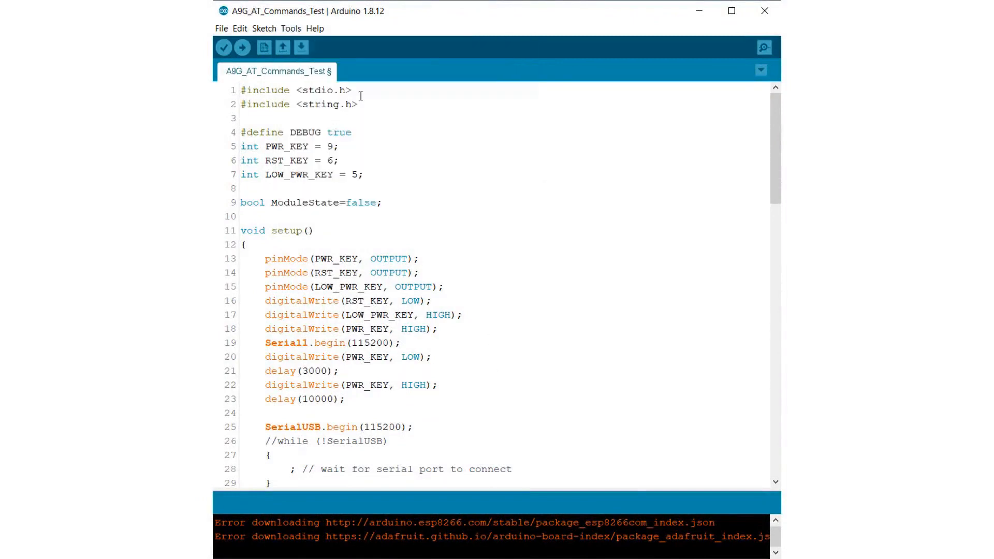
pyautogui.moveTo(241, 90); pyautogui.dragTo(356, 104)
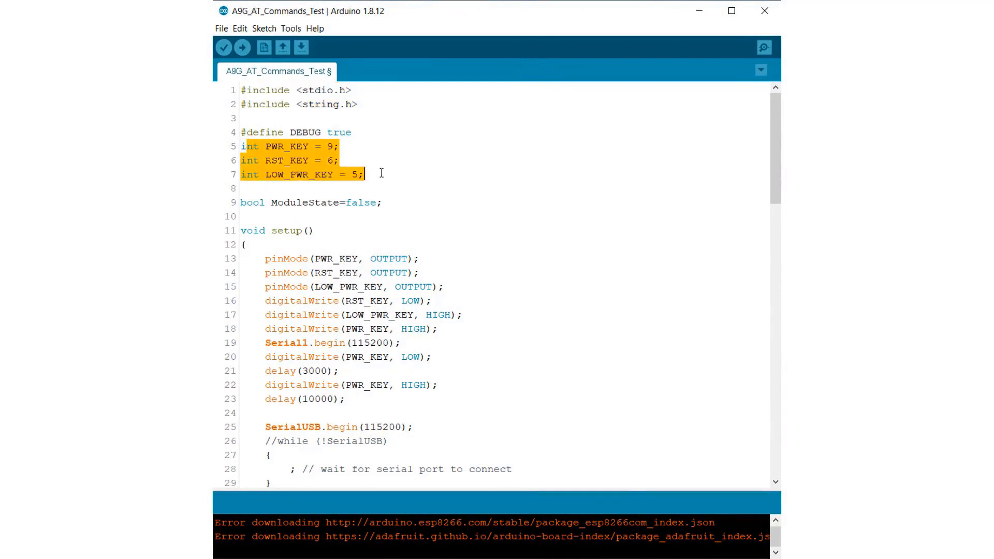
pyautogui.click(432, 214)
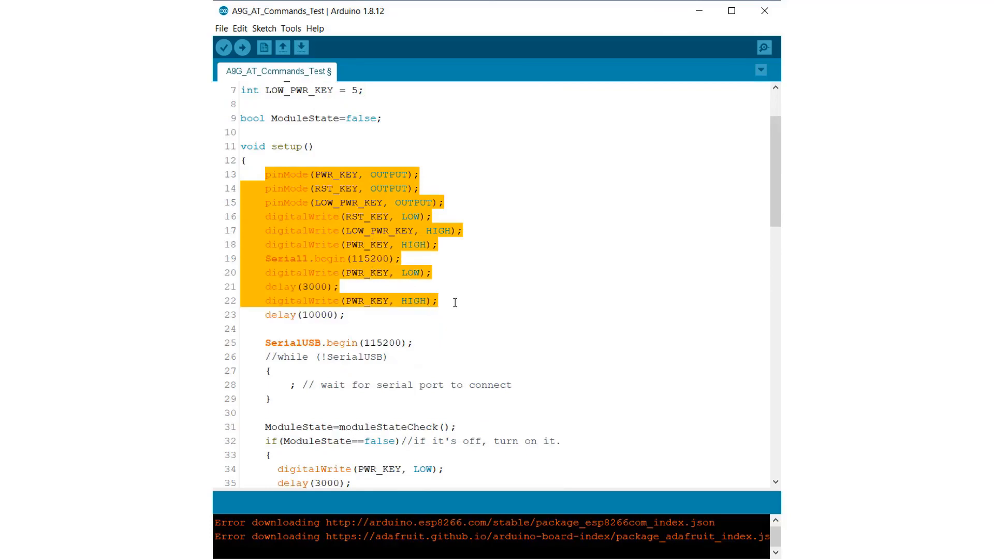
pyautogui.scroll(-3)
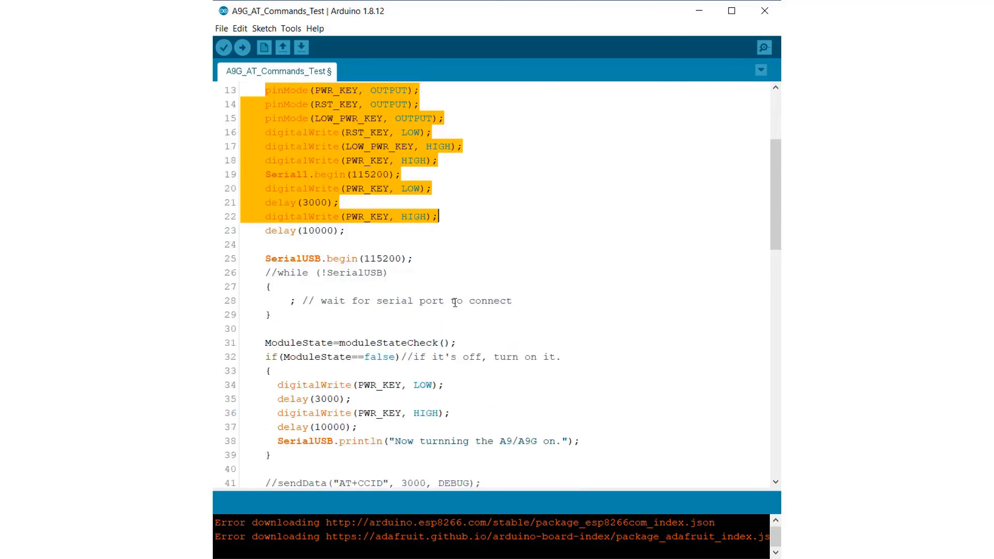
pyautogui.scroll(-3)
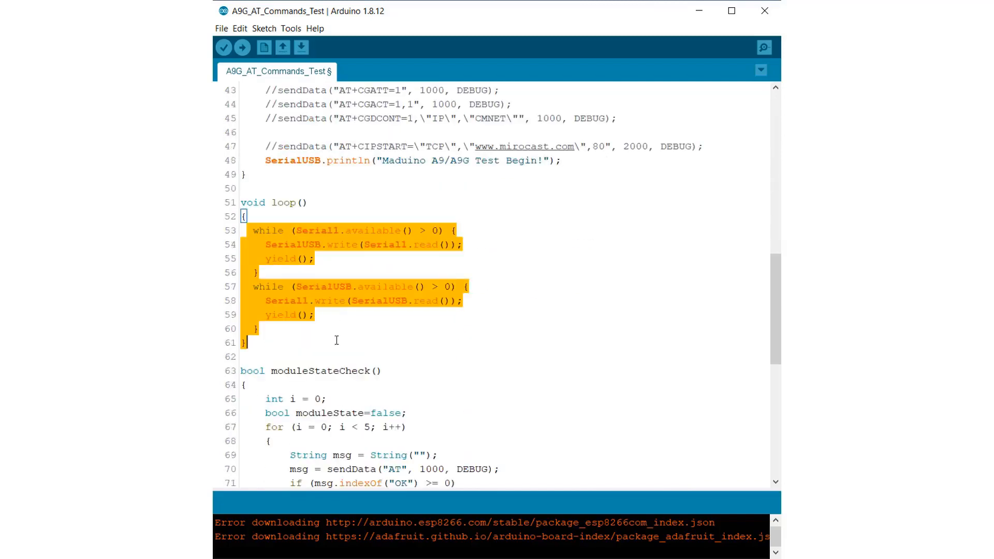
pyautogui.scroll(-3)
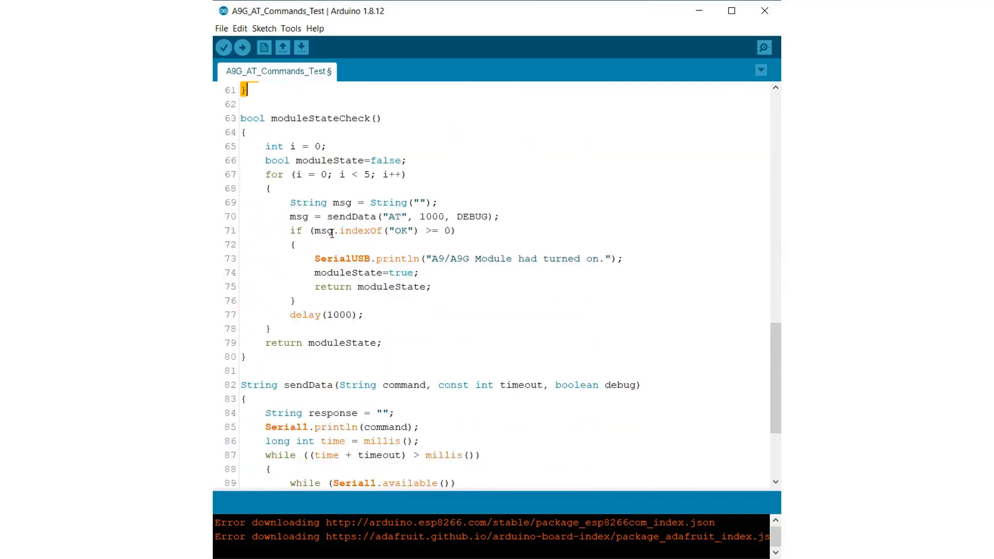
pyautogui.scroll(-3)
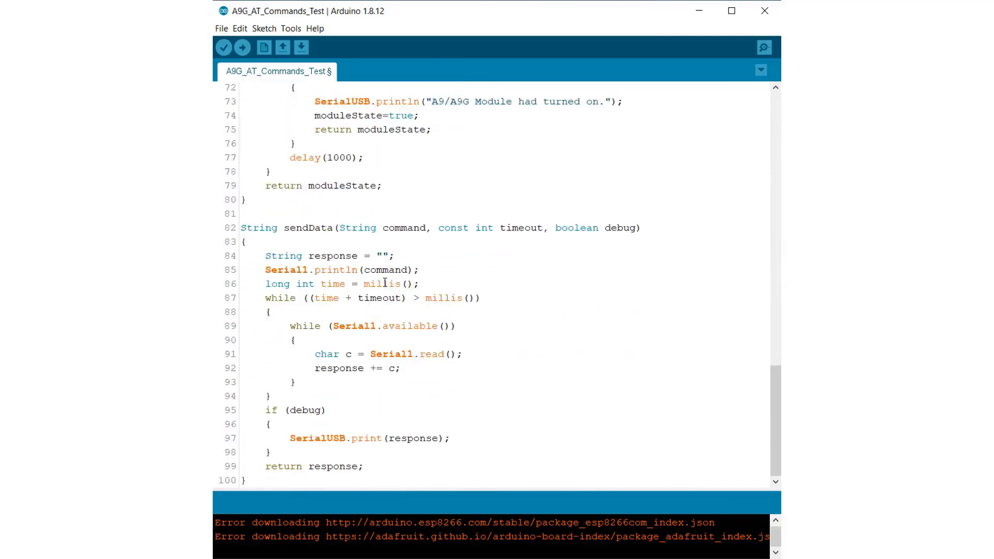
pyautogui.click(242, 48)
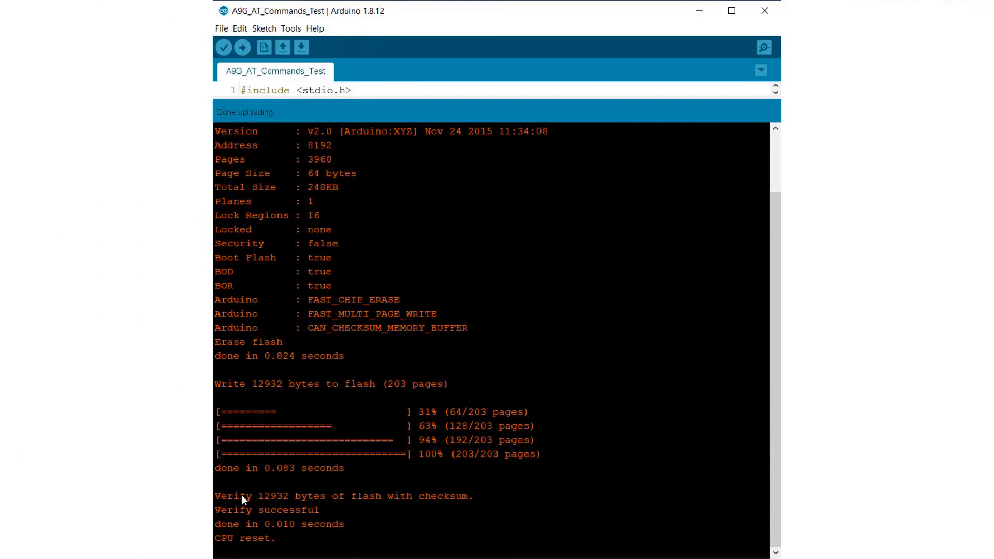
pyautogui.moveTo(551, 184)
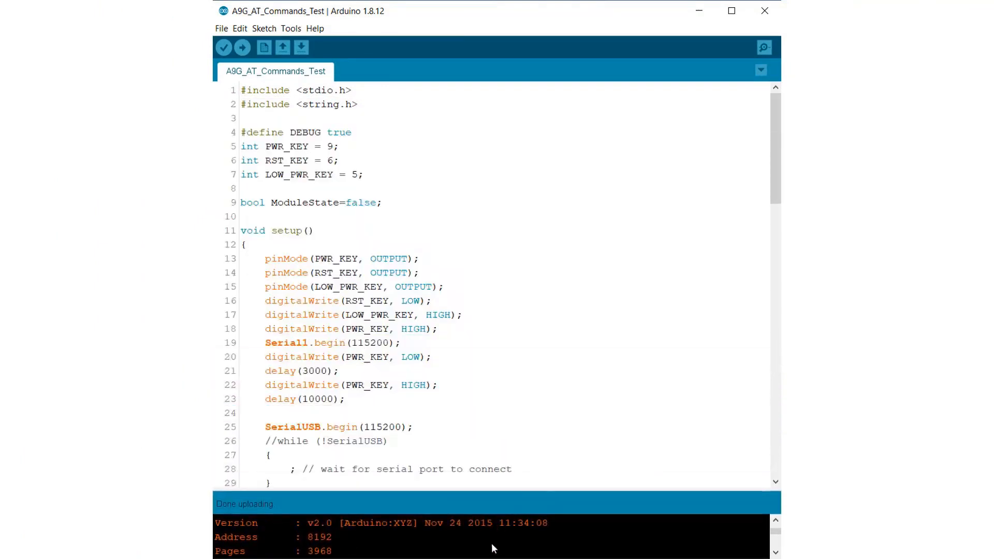
# Step: Open the COM7 Serial Monitor, send AT, then turn GPS on with AT+GPS=1
pyautogui.click(764, 47)
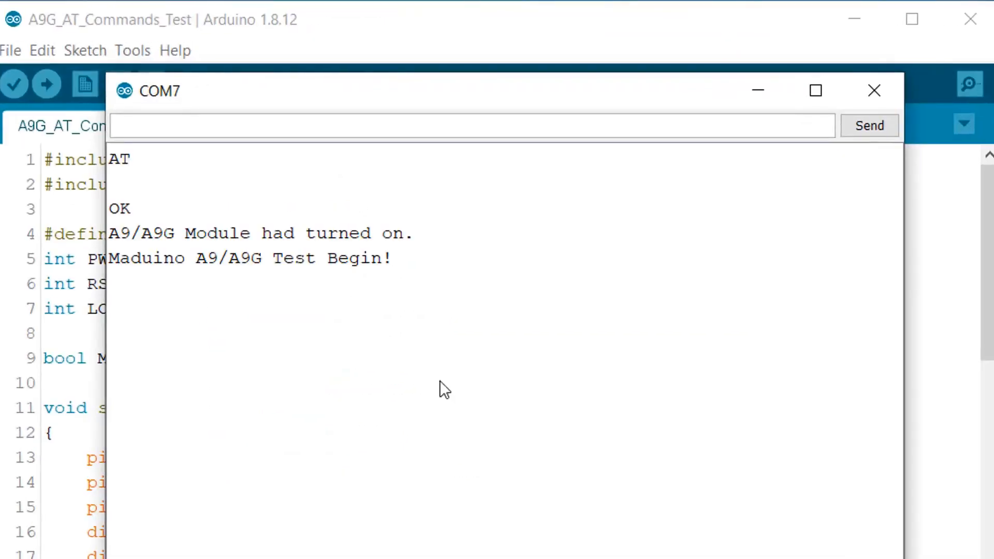
pyautogui.write('AT')
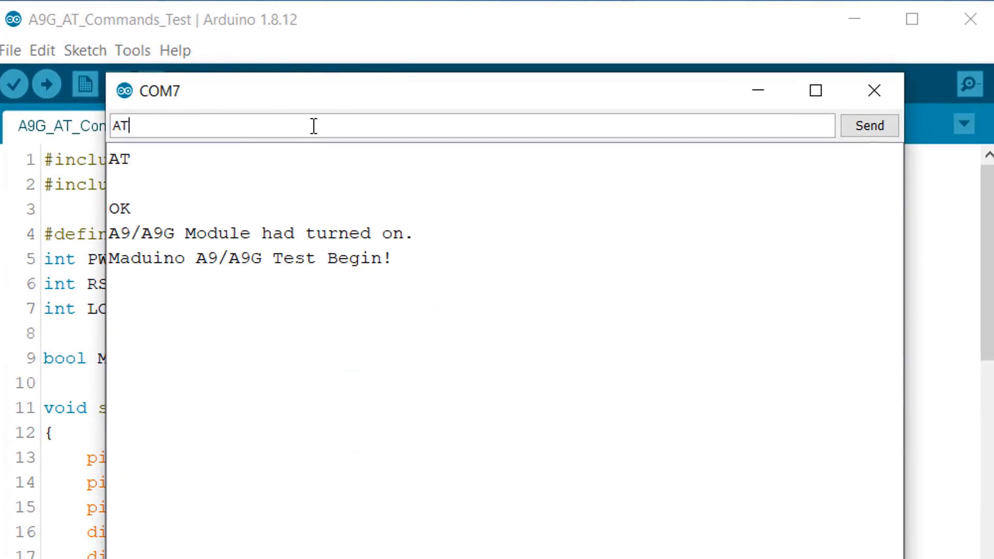
pyautogui.moveTo(845, 147)
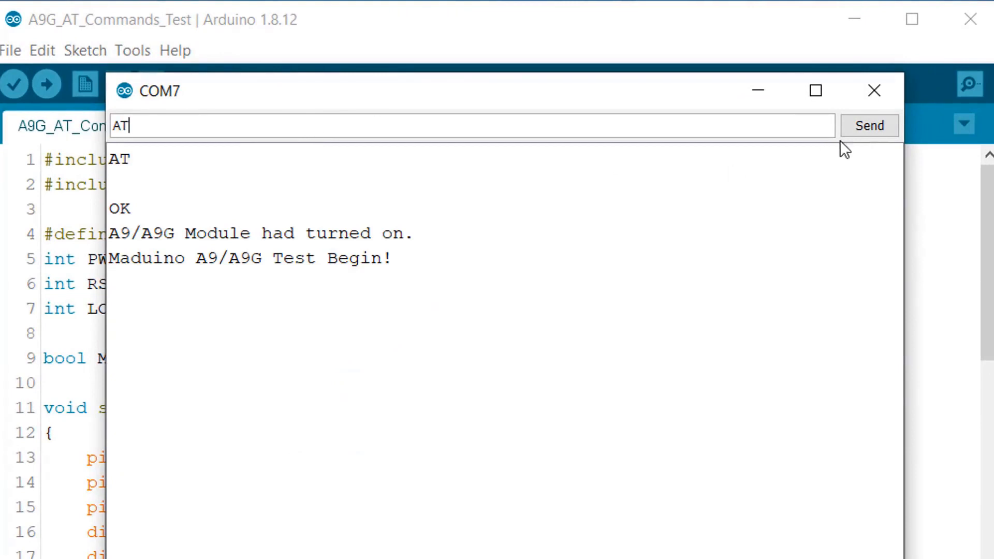
pyautogui.click(869, 125)
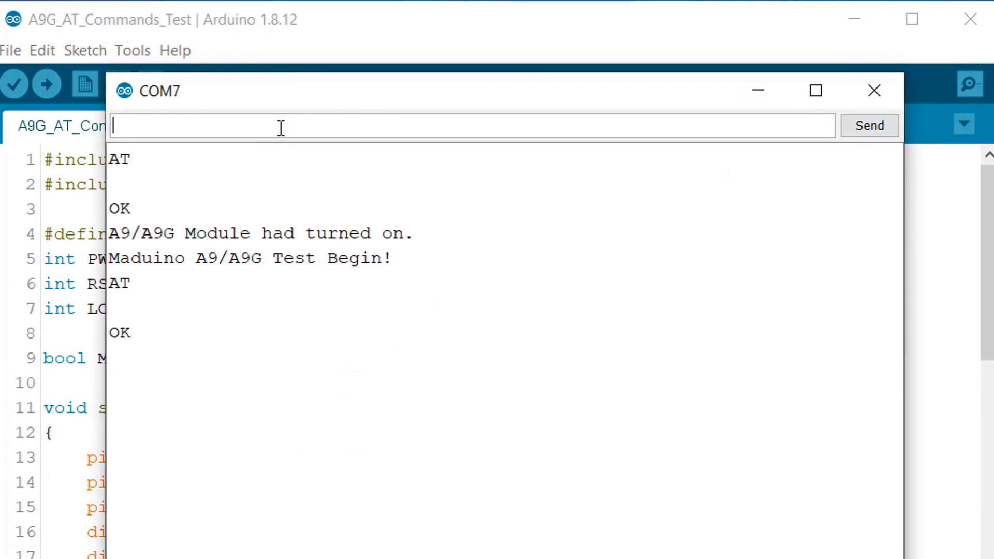
pyautogui.write('AT+GPS')
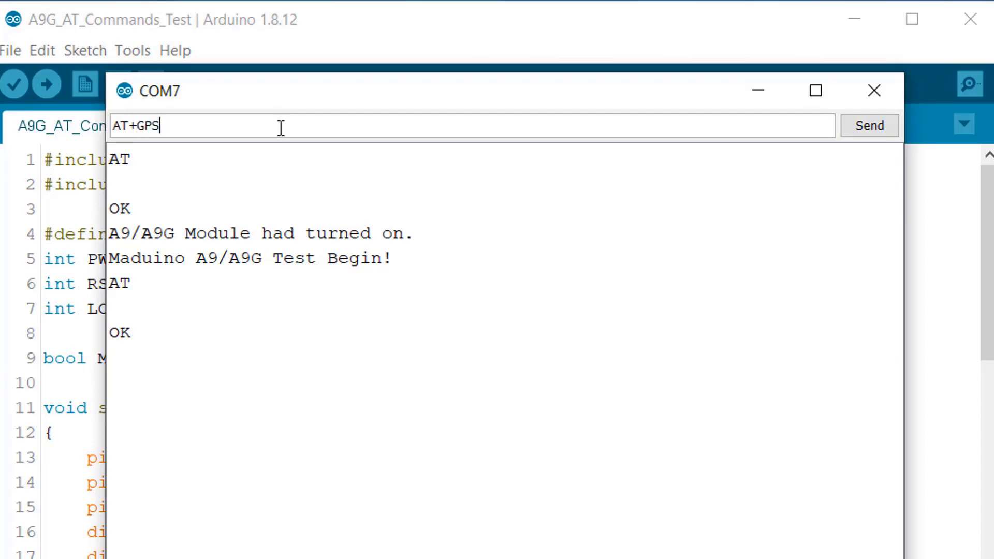
pyautogui.write('=1')
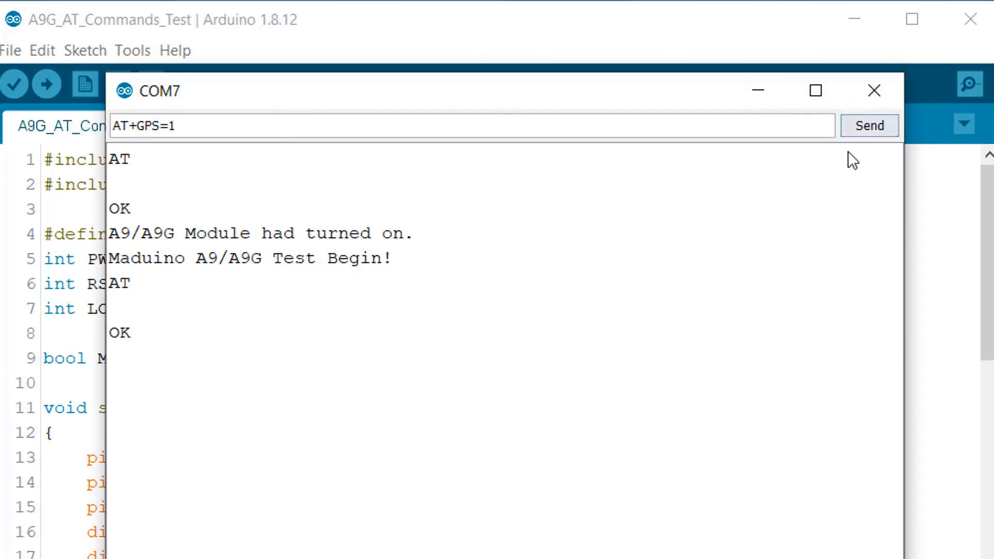
pyautogui.click(869, 125)
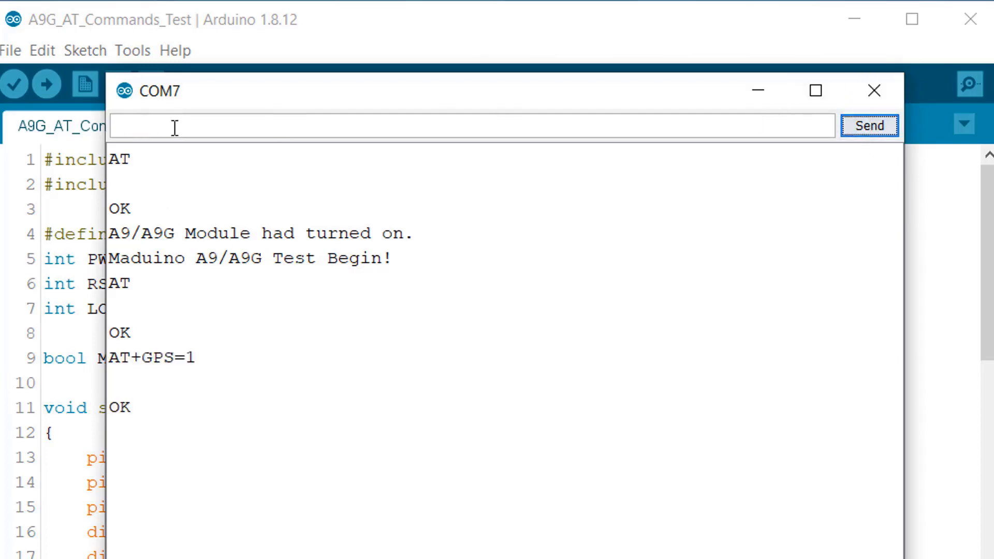
# Step: Switch GPS off and on again, then request readings with AT+GPSRD=10
pyautogui.write('AT+GPS=0')
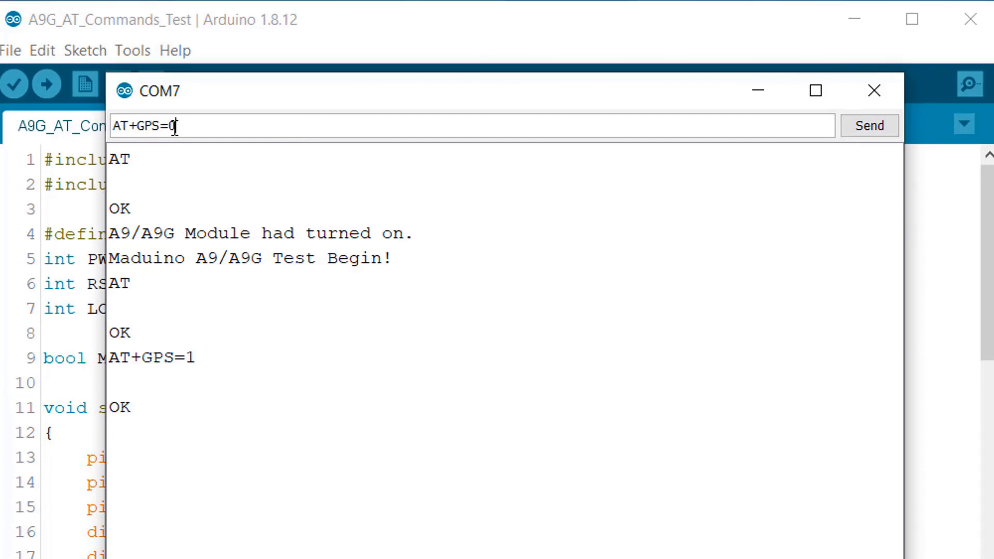
pyautogui.click(869, 125)
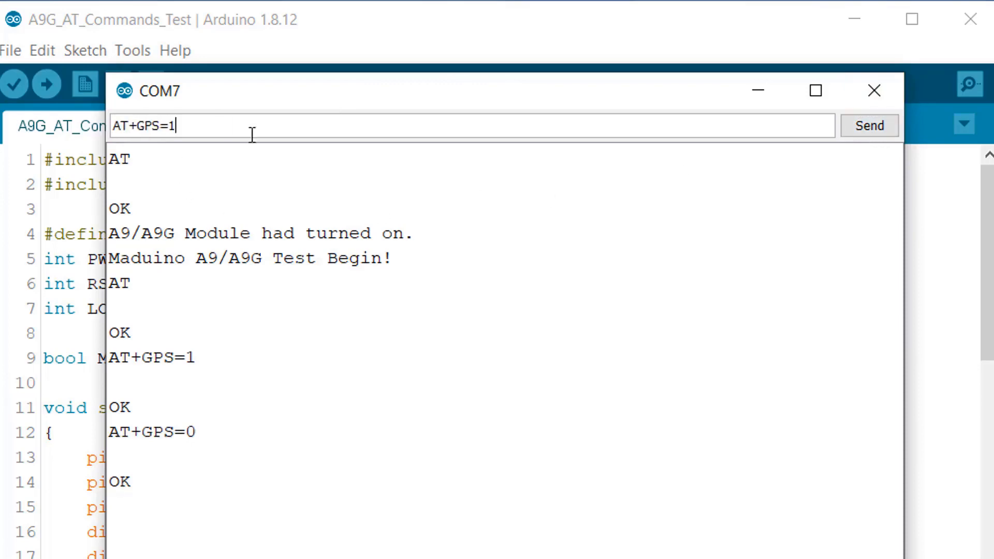
pyautogui.click(869, 125)
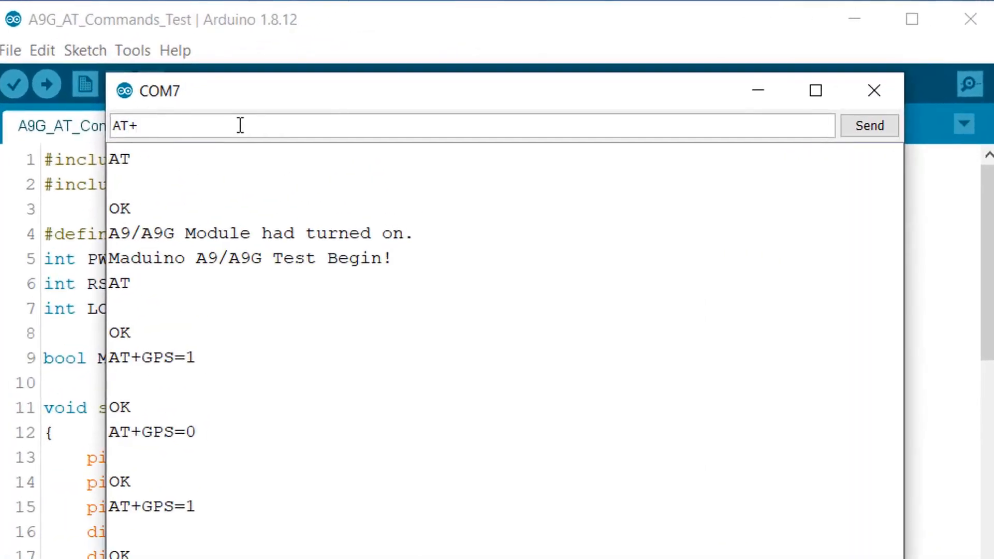
pyautogui.write('GPSRD=10')
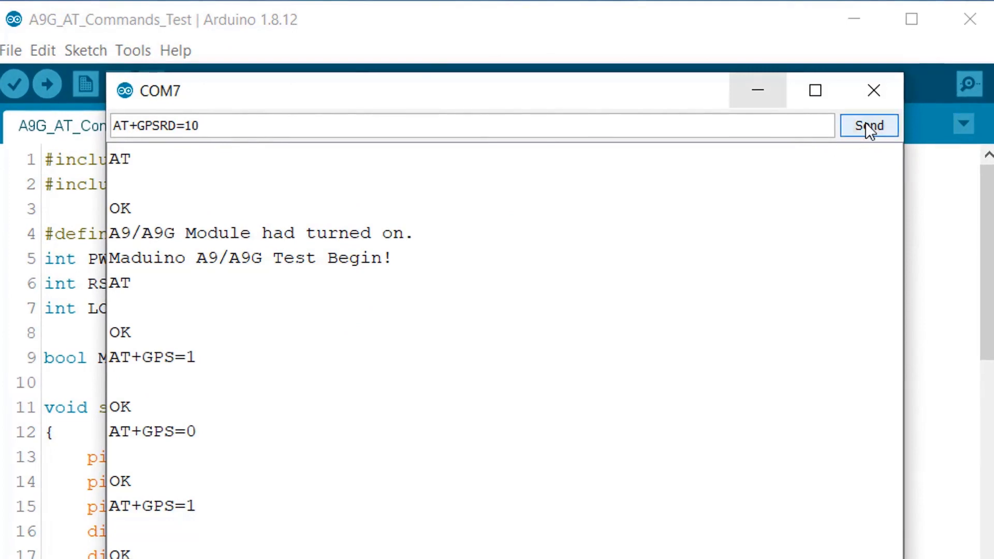
pyautogui.click(868, 125)
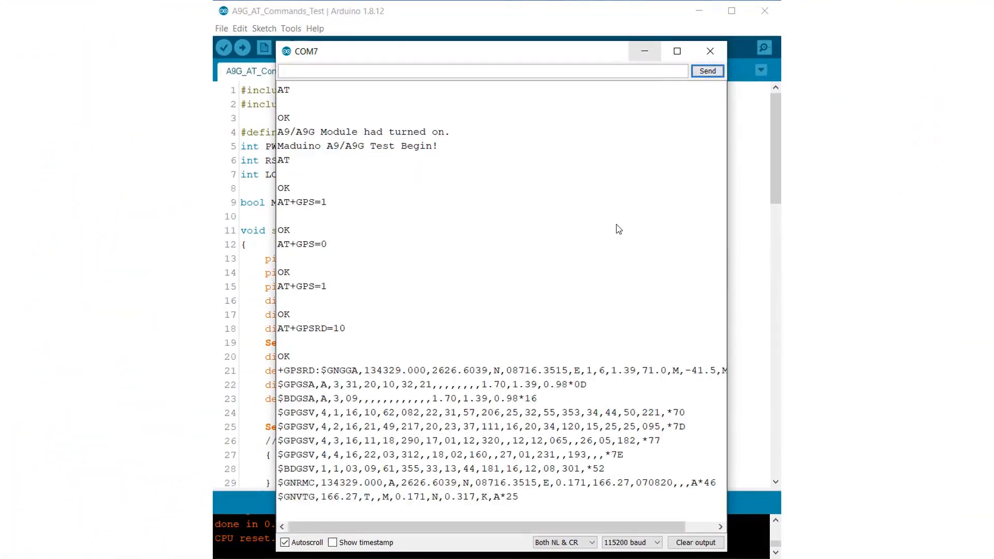
pyautogui.moveTo(290, 372)
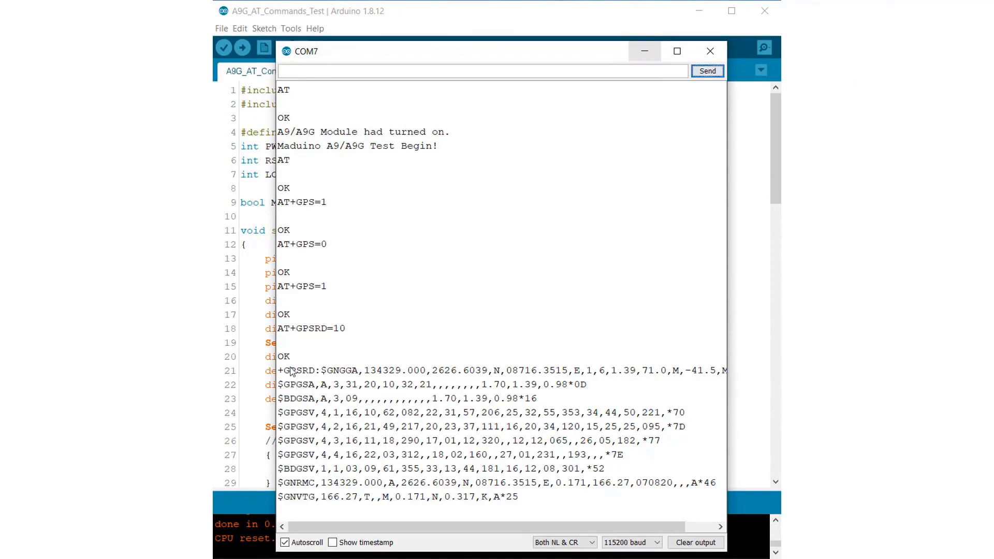
pyautogui.moveTo(724, 317)
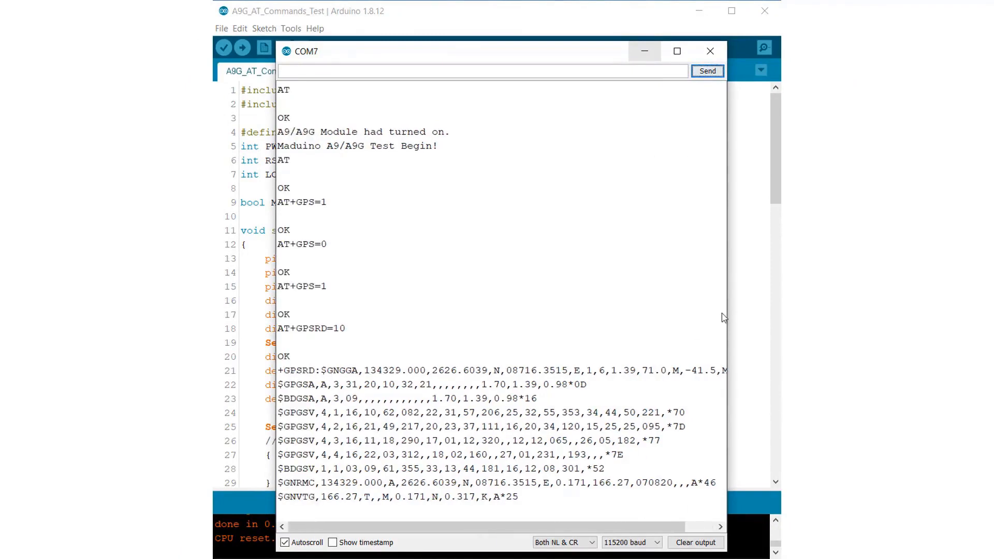
# Step: Stop the periodic GPS readings with AT+GPSRD=0
pyautogui.write('AT+')
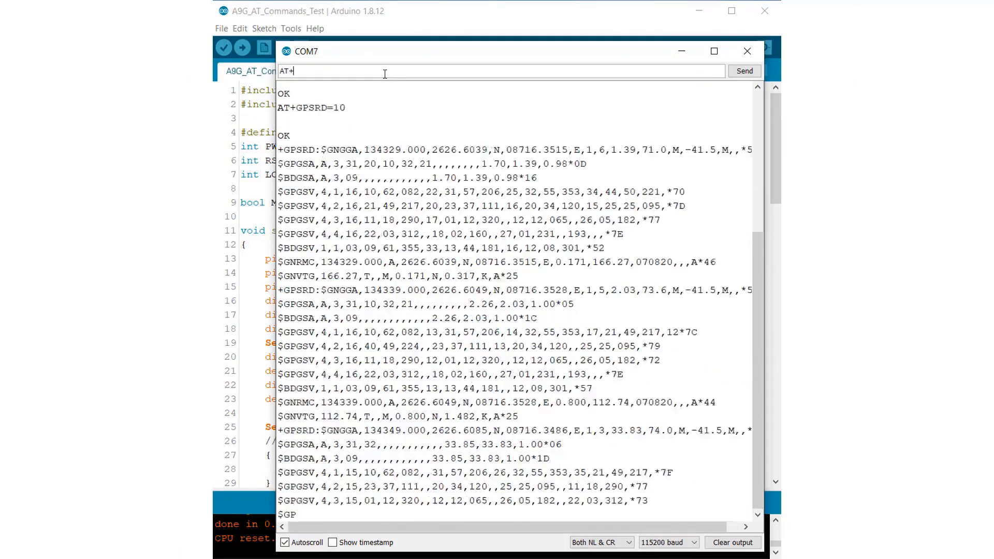
pyautogui.write('GPSRD=0')
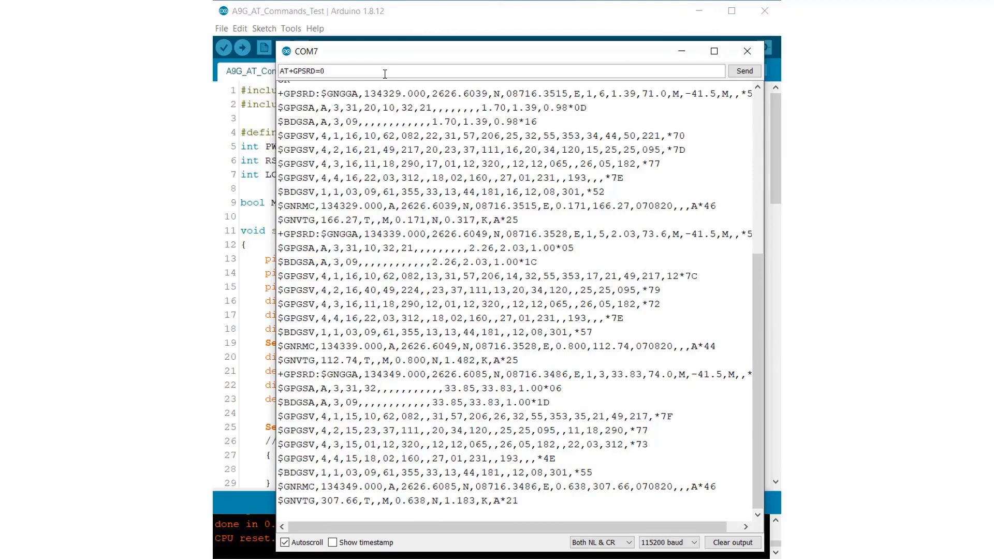
pyautogui.click(743, 70)
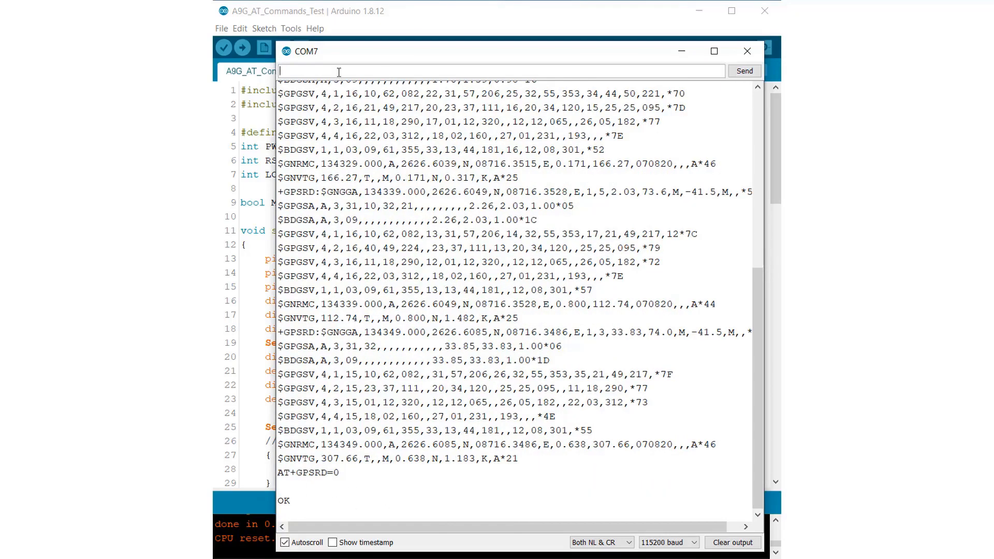
# Step: Request the module's current location with AT+LOCATION=2
pyautogui.write('AT+')
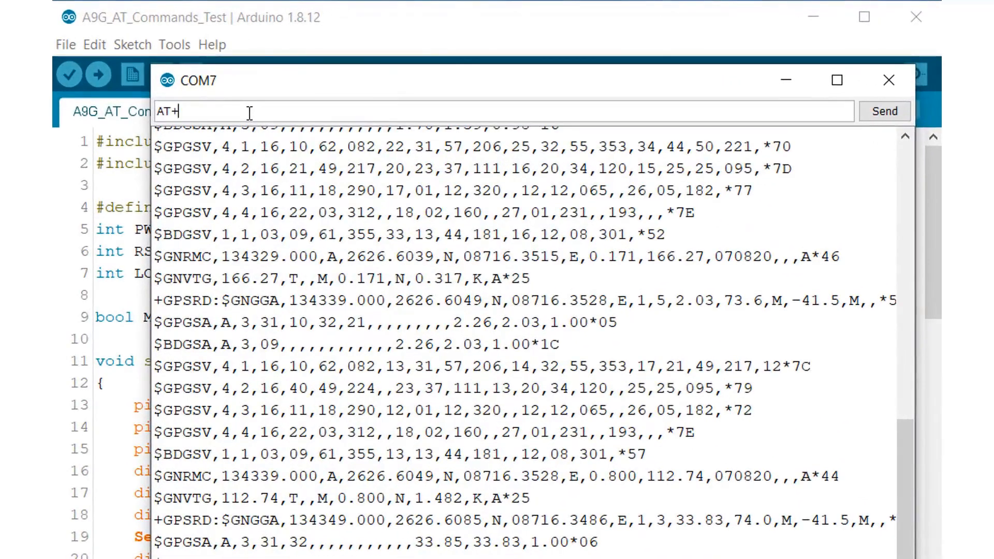
pyautogui.write('LOCATIO')
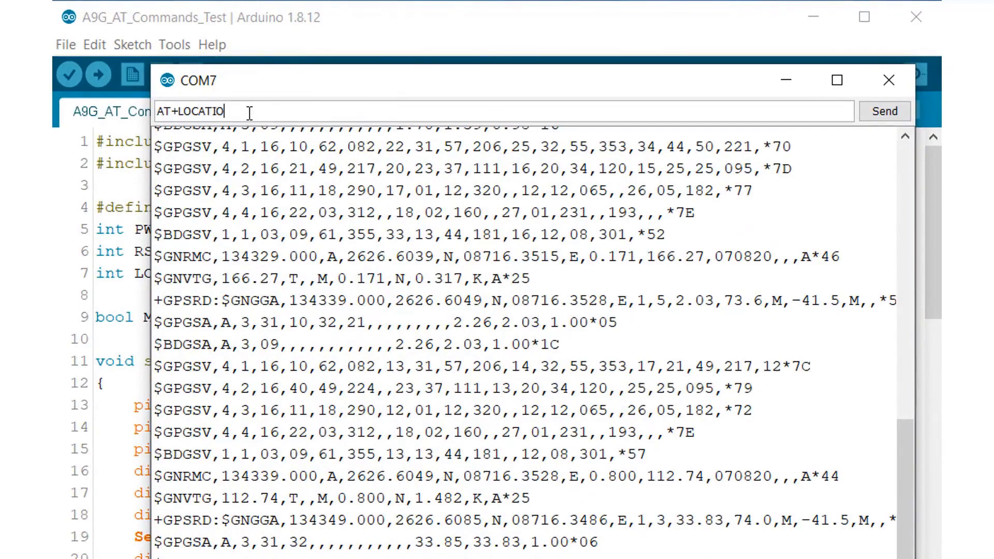
pyautogui.write('N=')
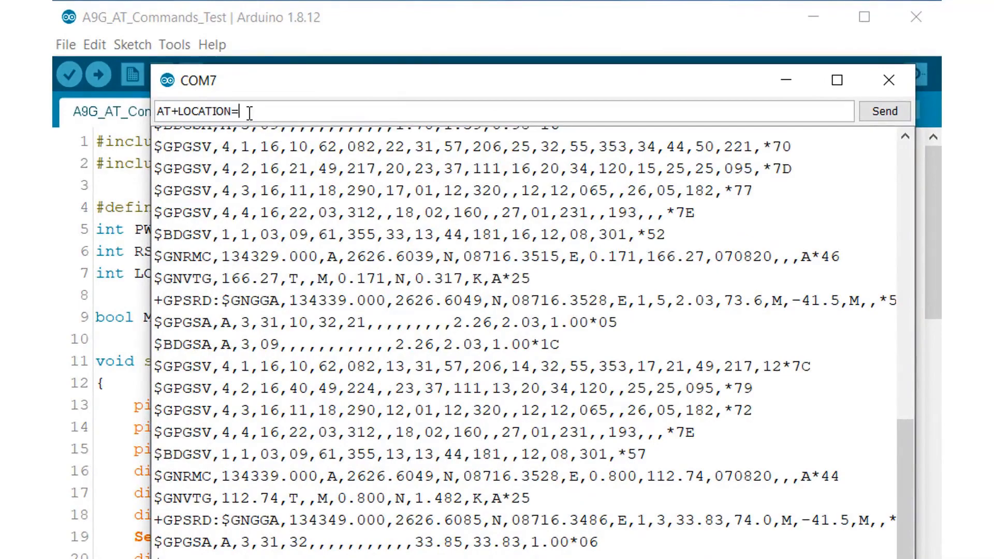
pyautogui.write('2')
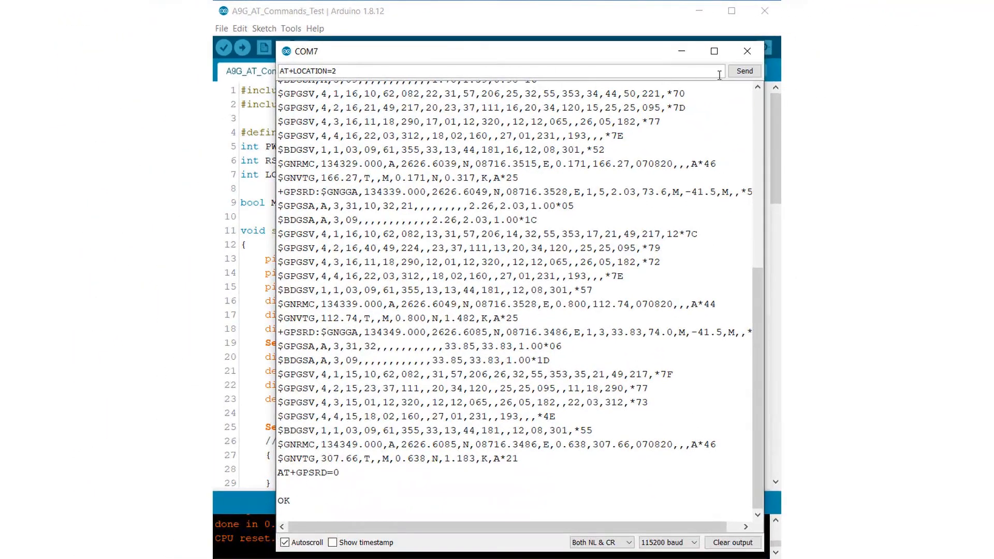
pyautogui.click(744, 70)
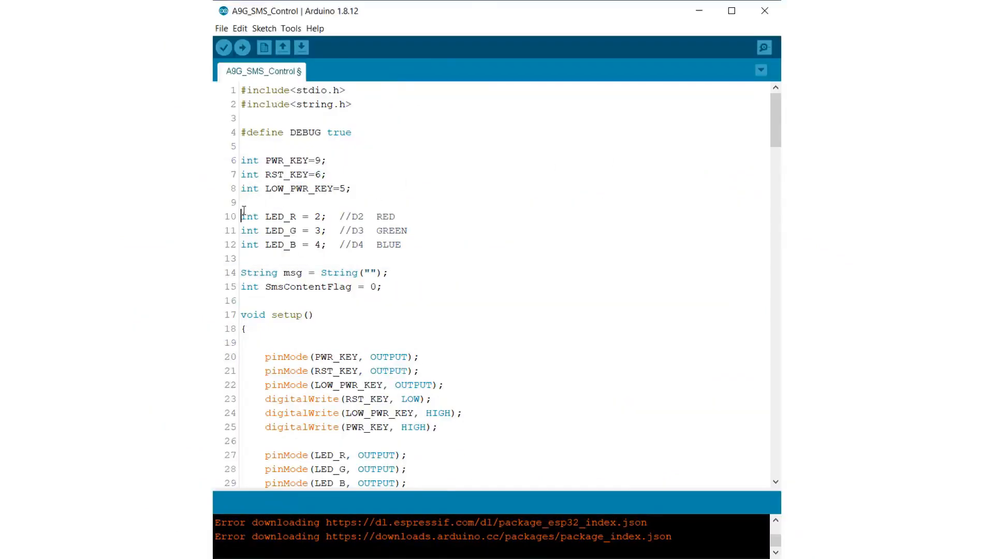
pyautogui.moveTo(242, 216); pyautogui.dragTo(401, 244)
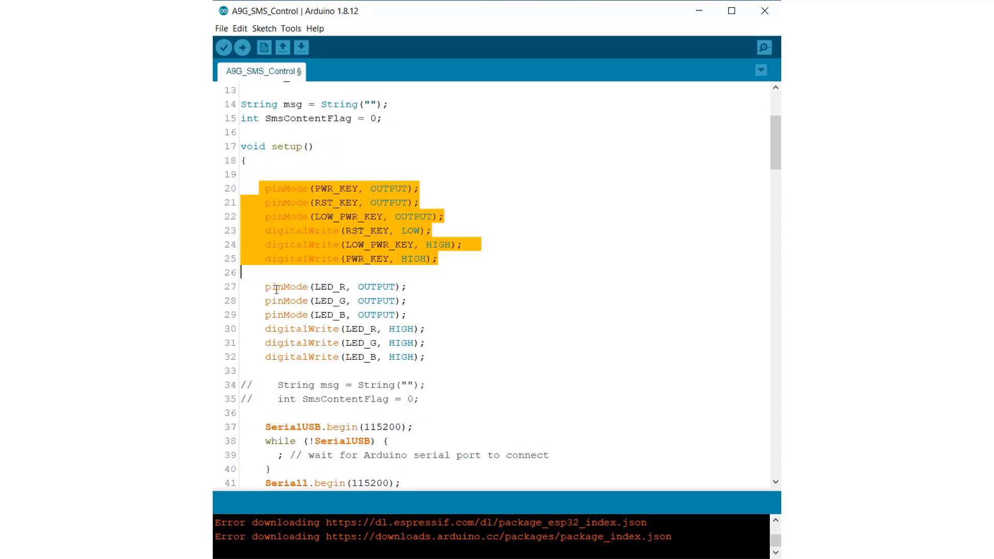
pyautogui.scroll(-3)
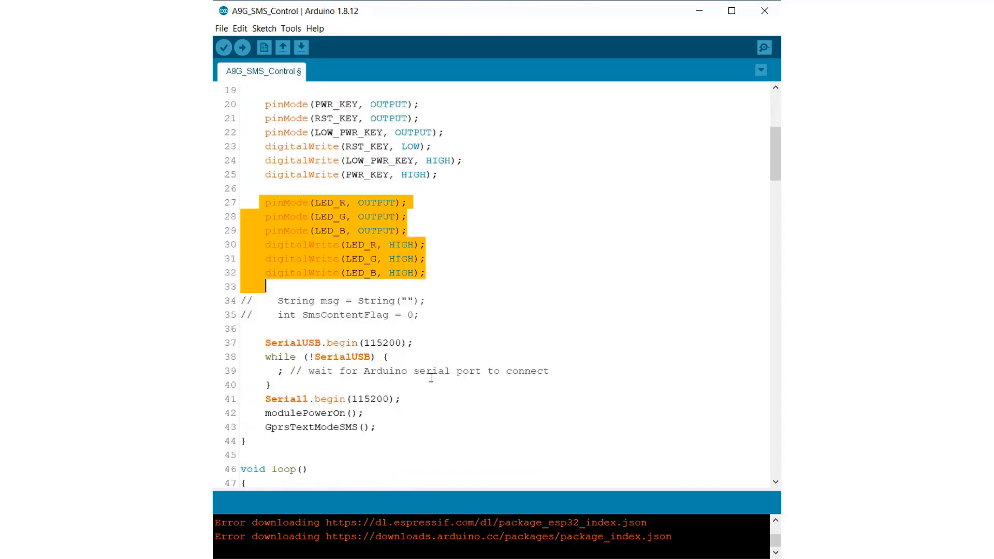
pyautogui.scroll(-3)
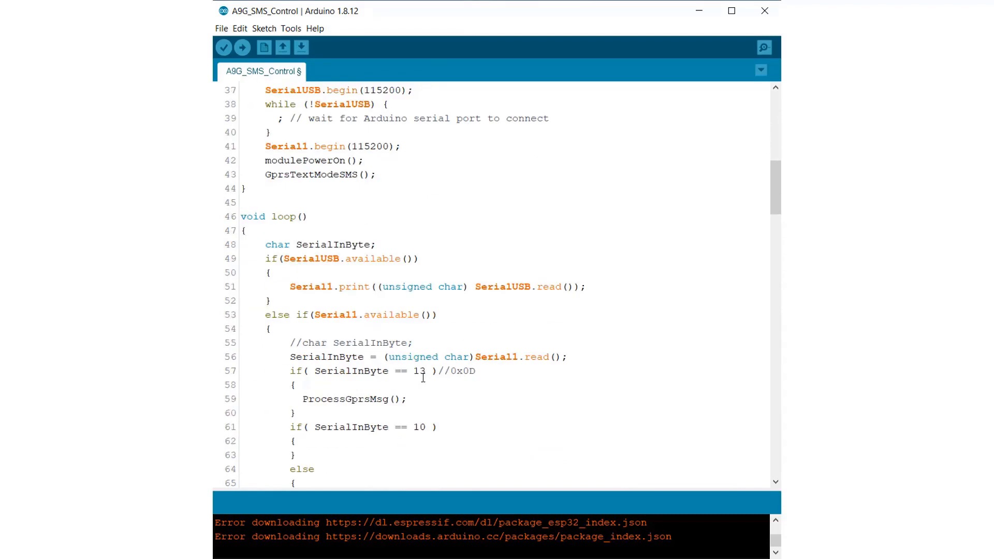
pyautogui.scroll(-3)
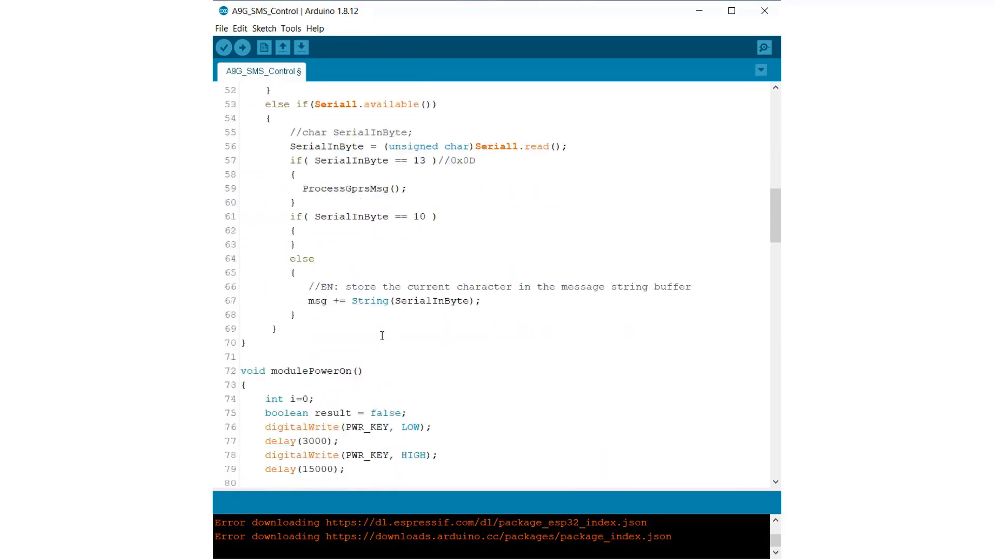
pyautogui.scroll(-3)
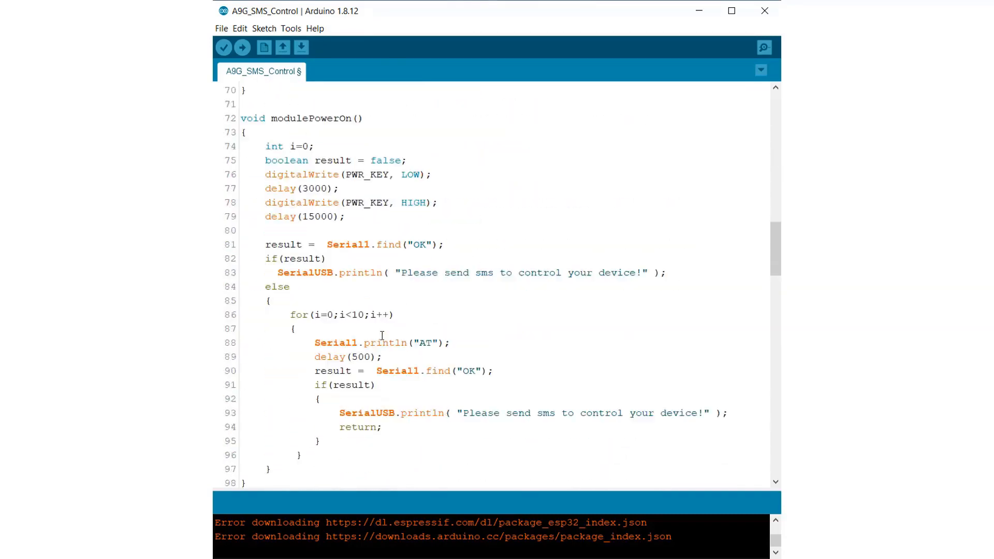
pyautogui.scroll(-3)
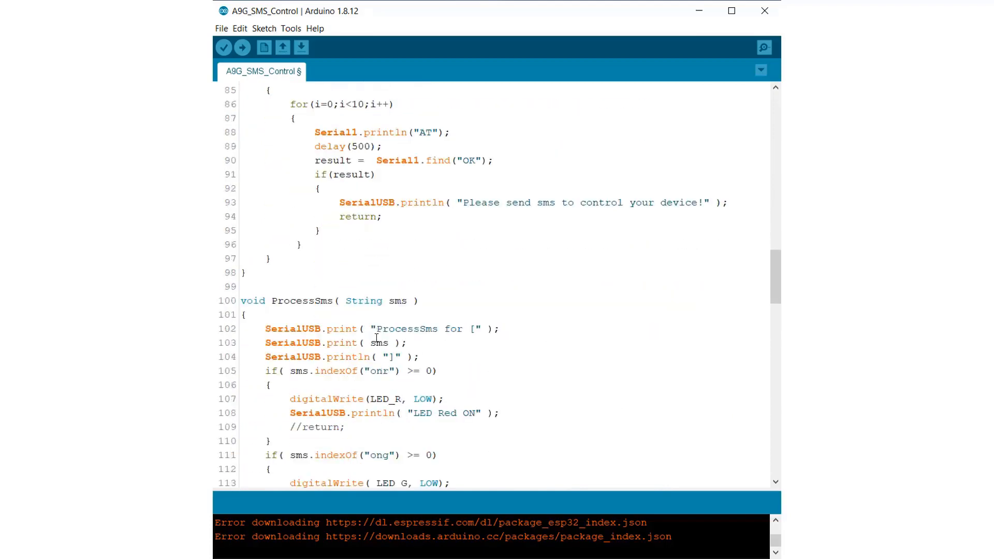
pyautogui.doubleClick(381, 370)
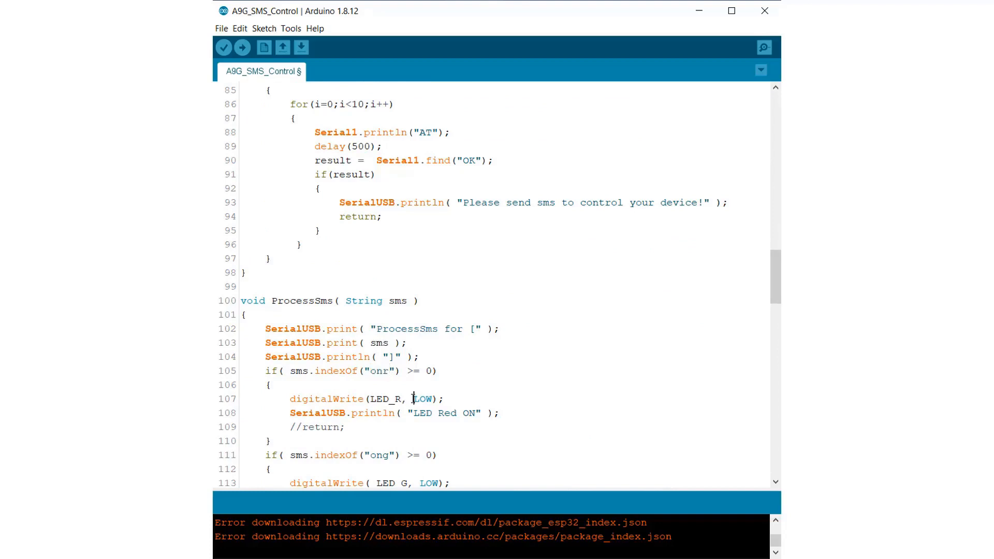
pyautogui.doubleClick(422, 398)
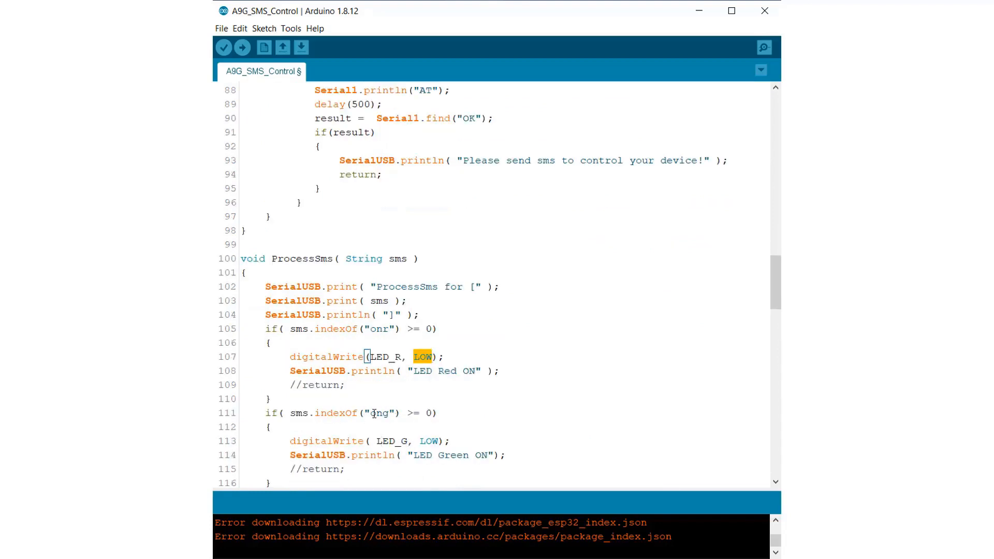
pyautogui.scroll(-3)
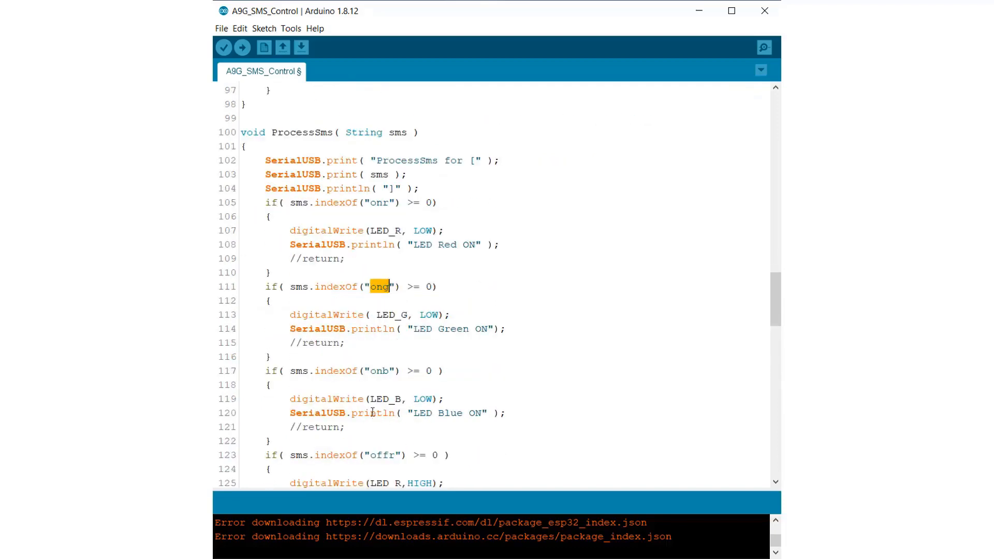
pyautogui.doubleClick(380, 371)
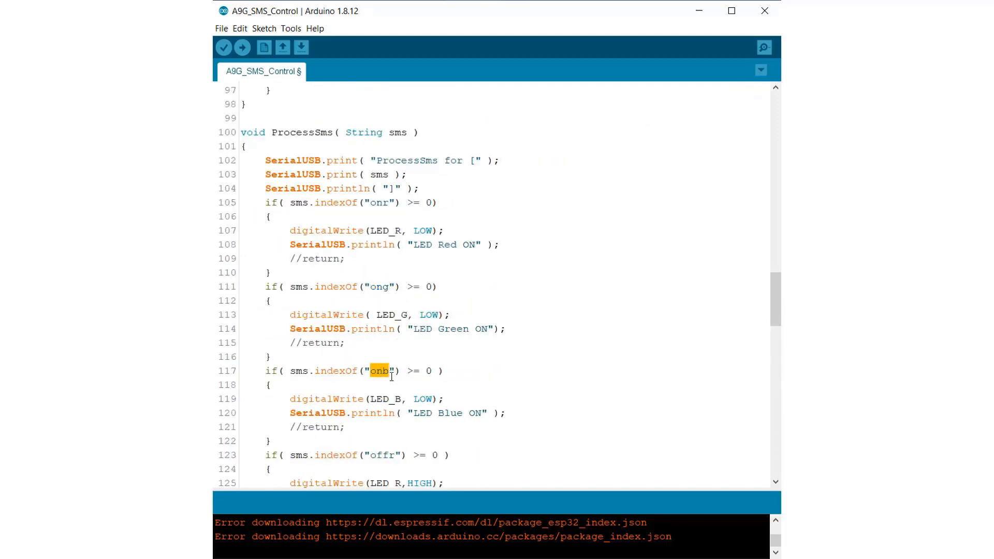
pyautogui.scroll(-3)
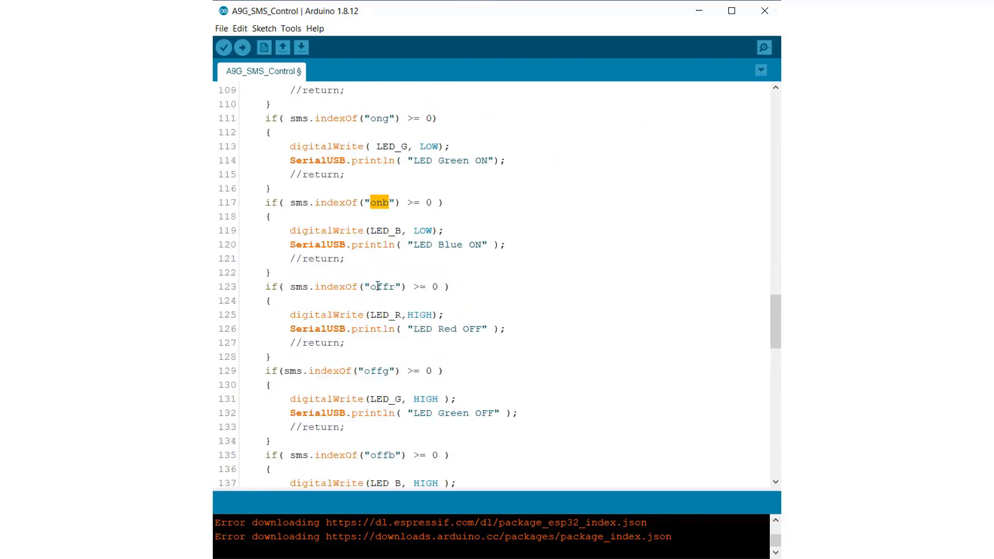
pyautogui.doubleClick(381, 286)
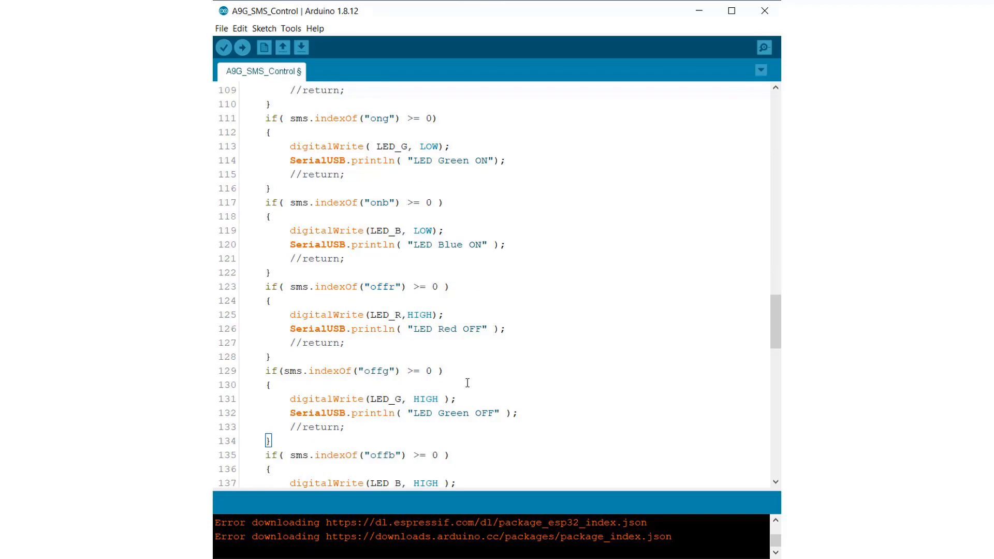
pyautogui.scroll(-3)
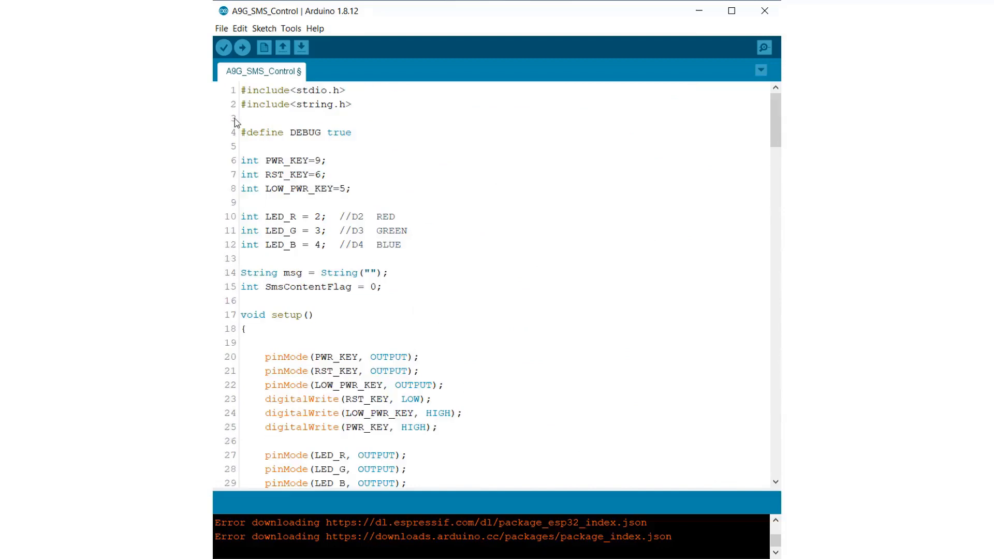
pyautogui.click(764, 47)
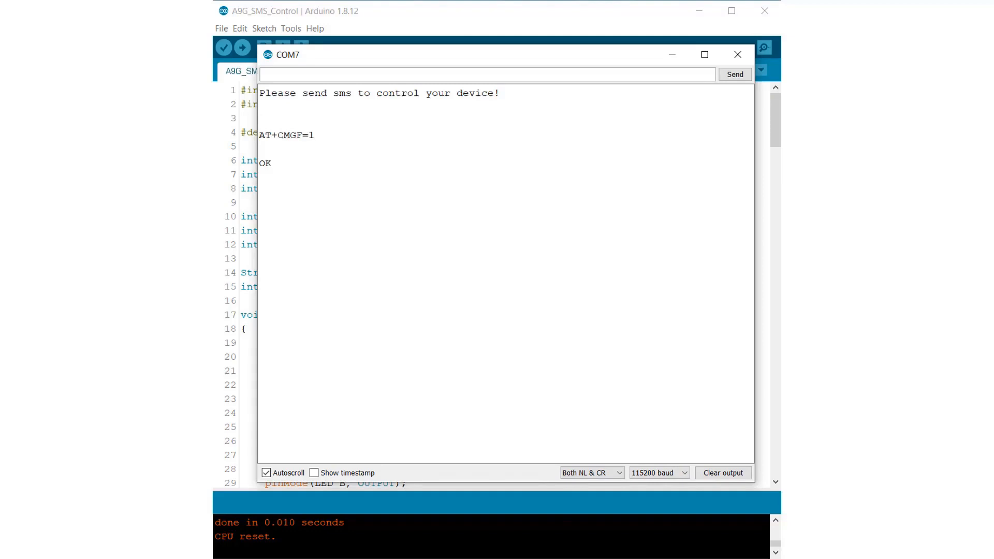
# Step: Open the Serial Monitor to see the 'Please send sms to control your device!' prompt
pyautogui.click(482, 74)
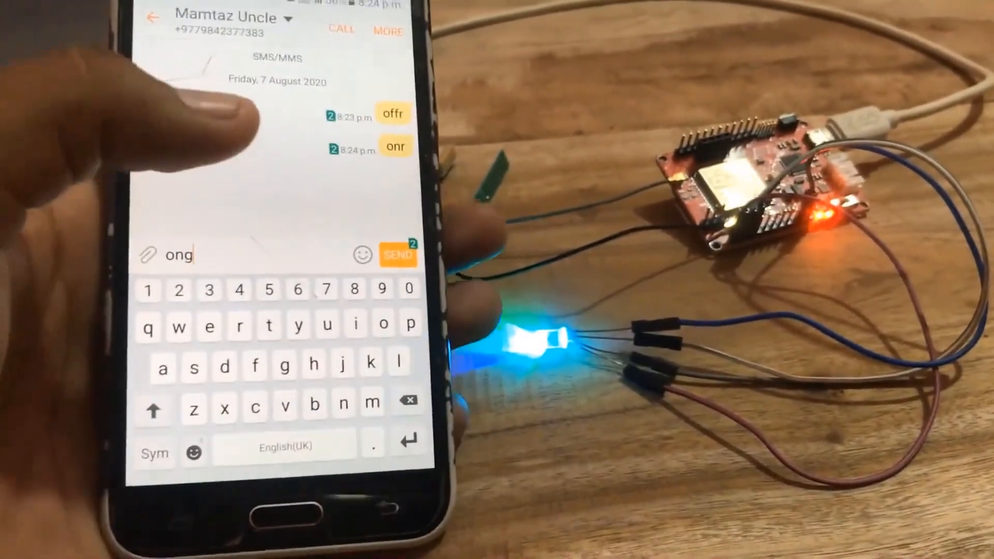
pyautogui.click(397, 255)
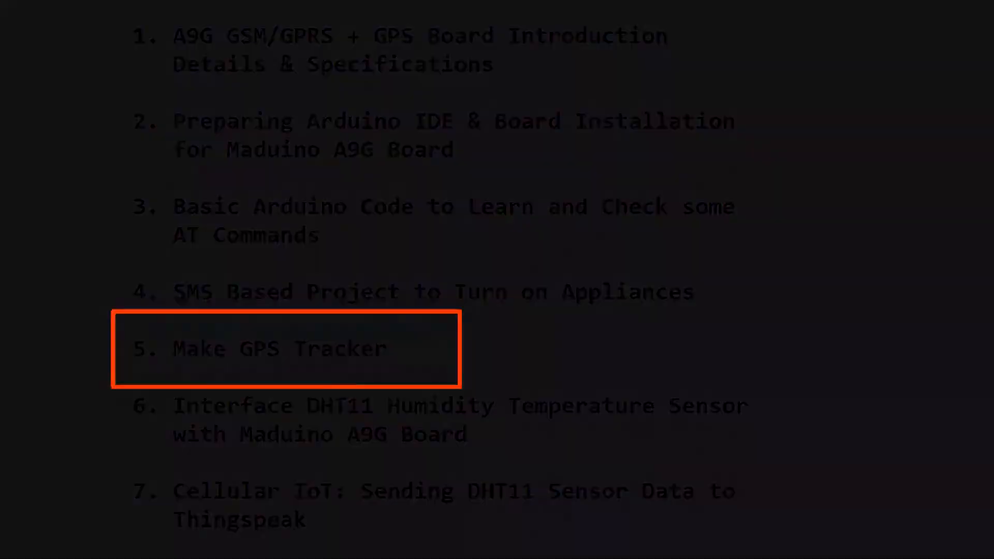
# Step: Load the A9G_GPS_Test sketch from the File menu
pyautogui.click(241, 48)
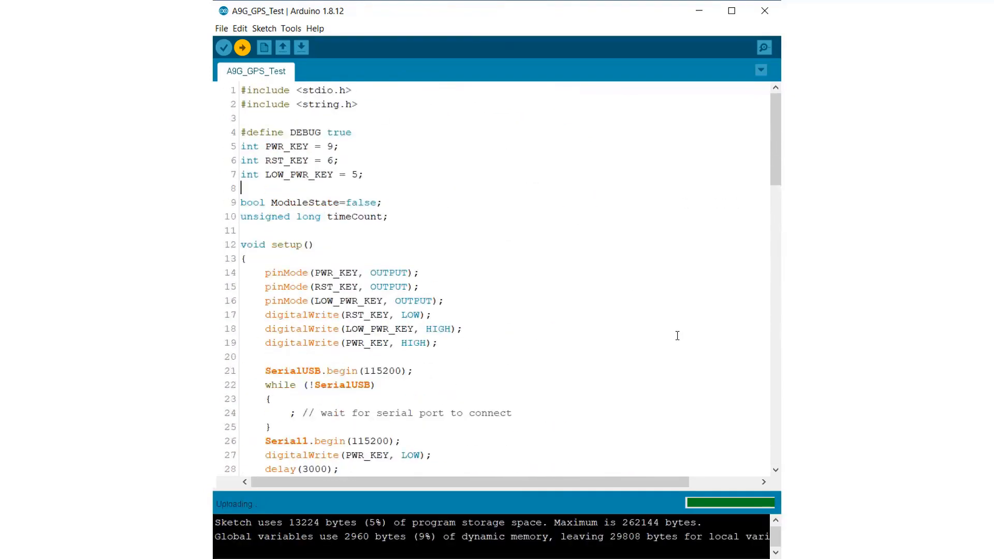
# Step: Upload the GPS test sketch and turn off Autoscroll to read the latitude/longitude coordinates
pyautogui.click(763, 48)
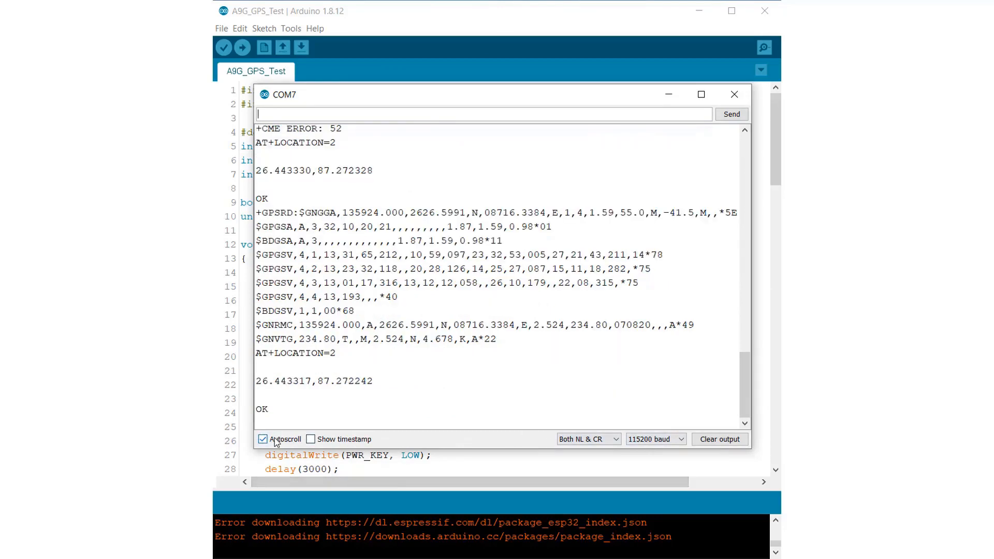
pyautogui.click(262, 439)
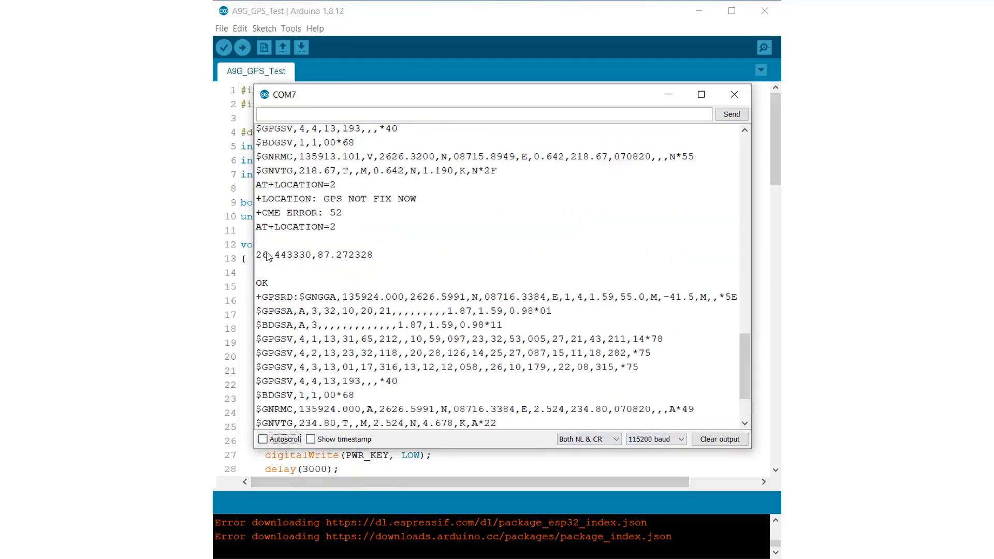
pyautogui.moveTo(257, 254); pyautogui.dragTo(342, 254)
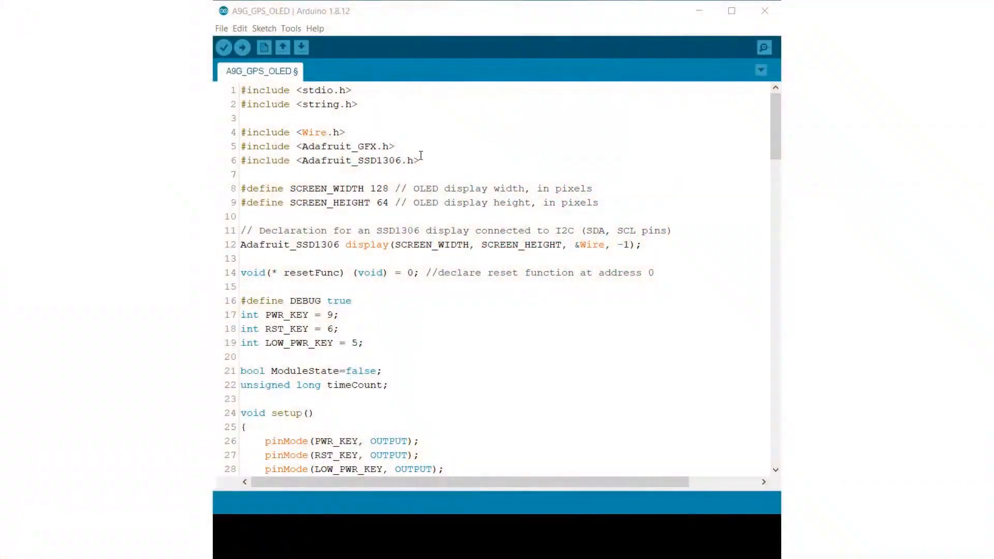
# Step: Scroll through the A9G_GPS_OLED code and upload it to the board
pyautogui.moveTo(241, 147); pyautogui.dragTo(420, 160)
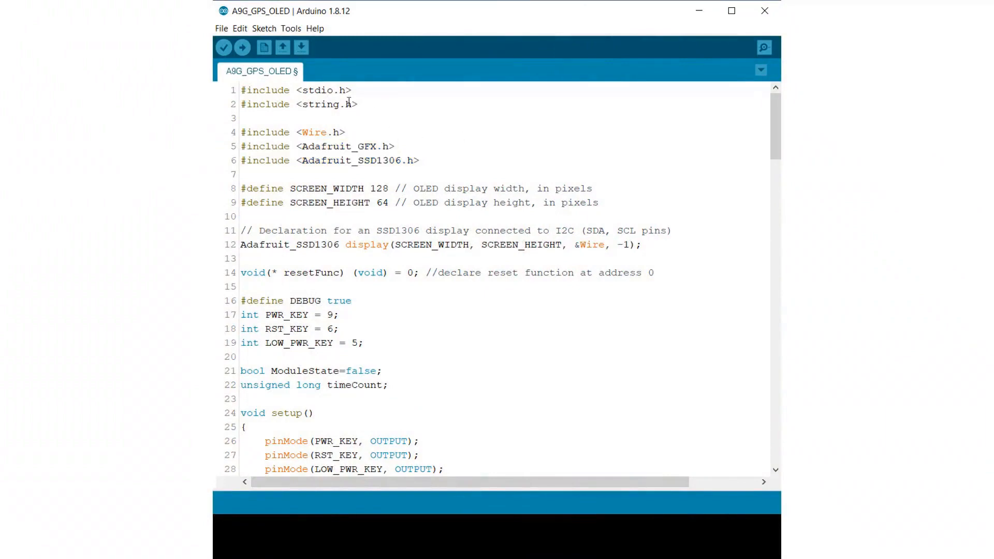
pyautogui.scroll(-3)
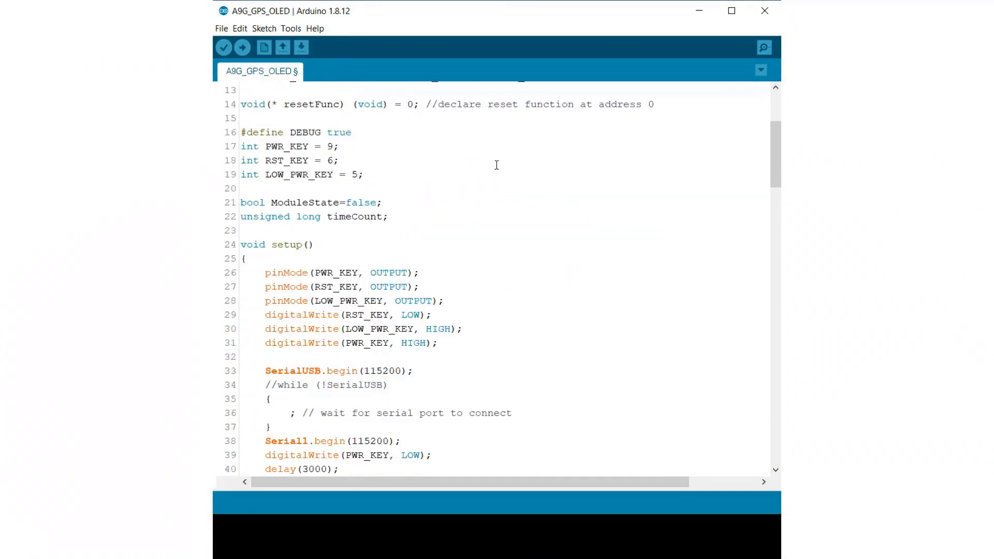
pyautogui.scroll(-3)
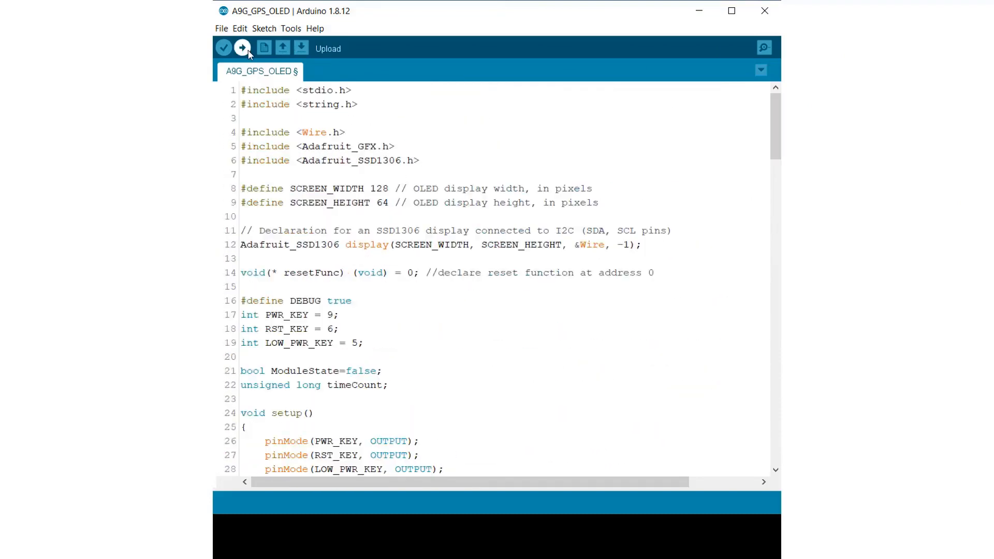
pyautogui.click(242, 49)
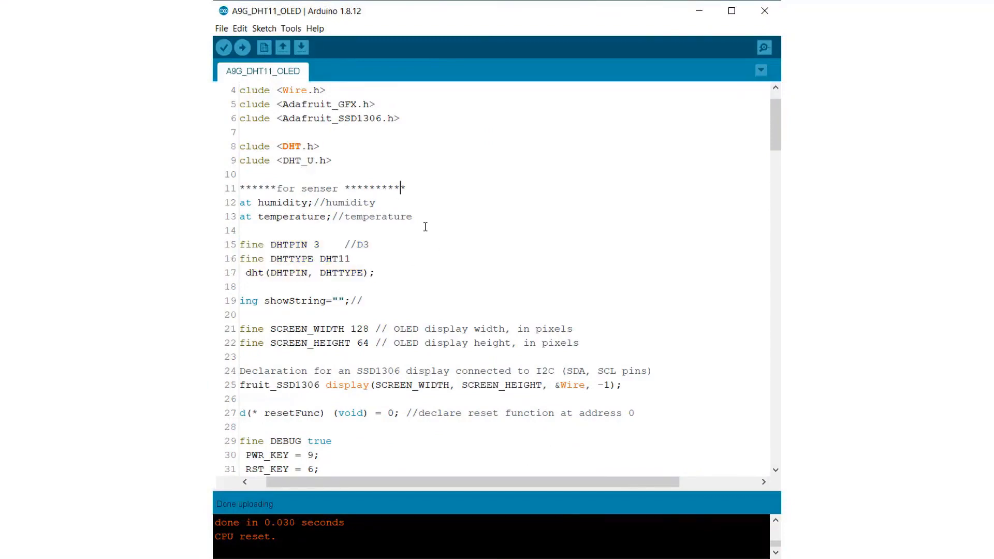
# Step: Scroll through the A9G_DHT11_OLED code and open the Serial Monitor for the board's output
pyautogui.scroll(-3)
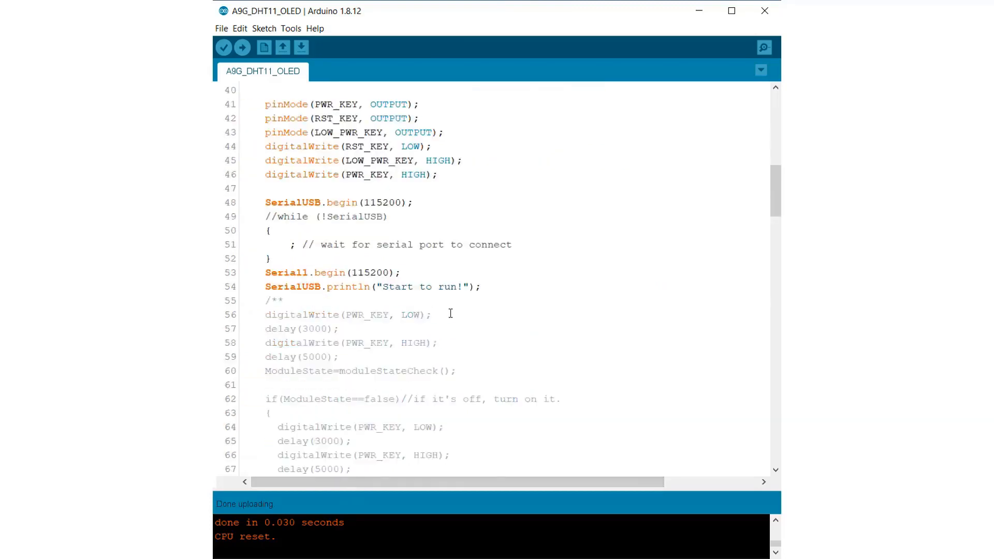
pyautogui.scroll(-3)
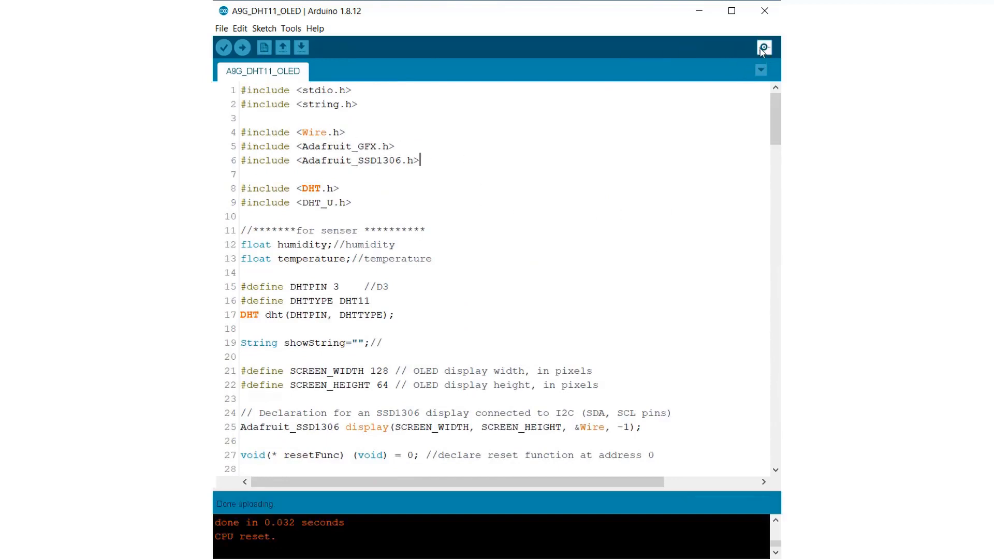
pyautogui.click(764, 47)
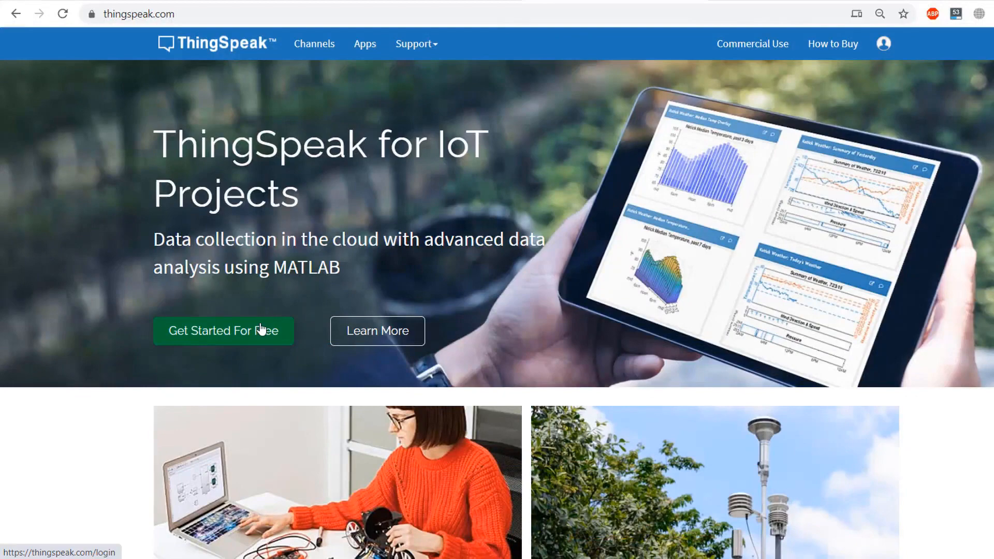
# Step: Sign in to the ThingSpeak account with email and password
pyautogui.click(223, 330)
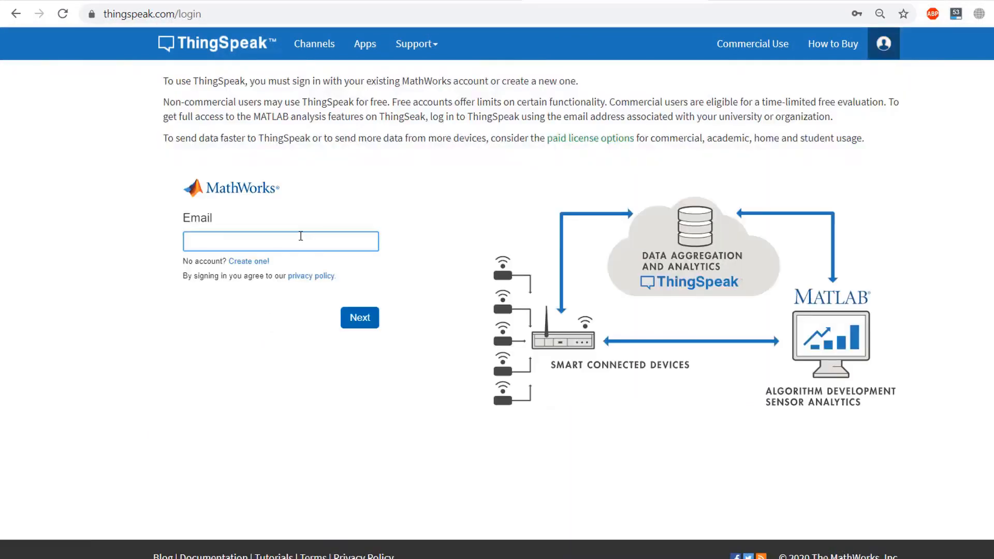
pyautogui.click(359, 318)
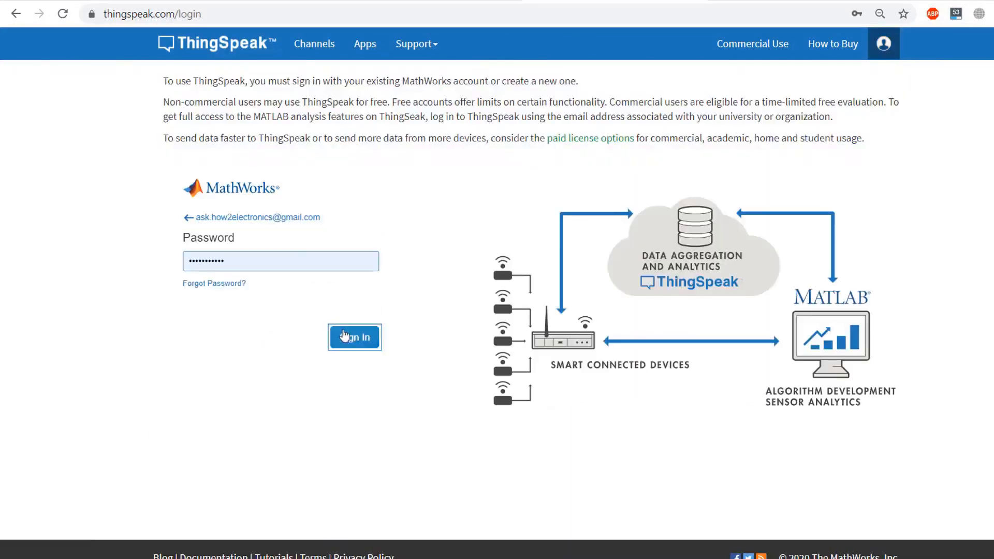
pyautogui.click(355, 337)
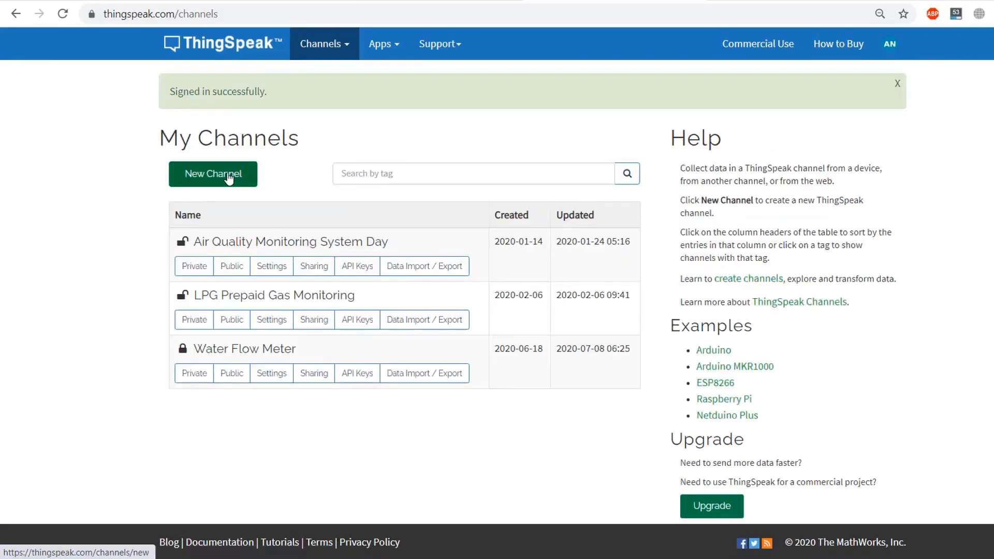
# Step: Save a new 'A9G GSM/GPRS Monitor' channel with Temperature and Humidity fields, then view its API keys
pyautogui.click(213, 174)
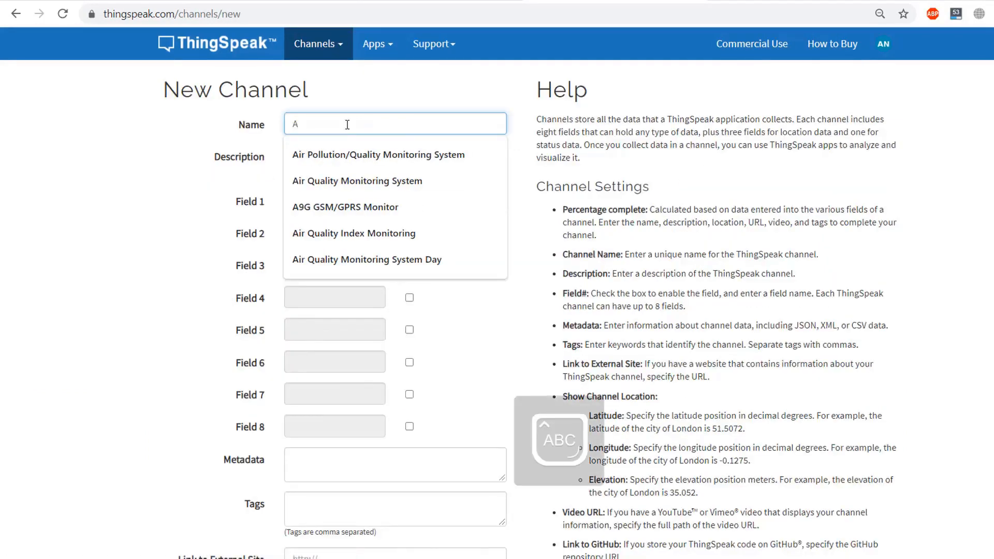
pyautogui.click(344, 207)
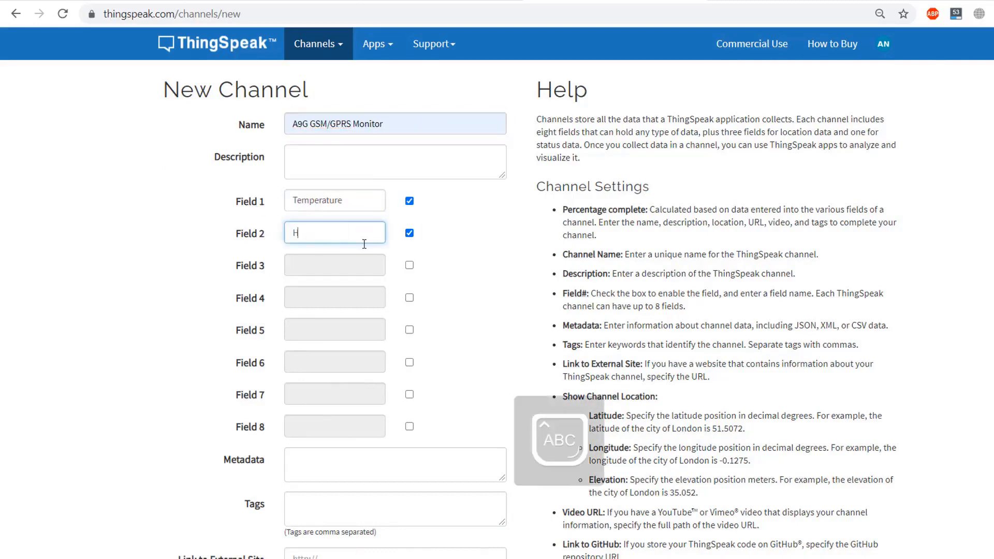
pyautogui.scroll(-3)
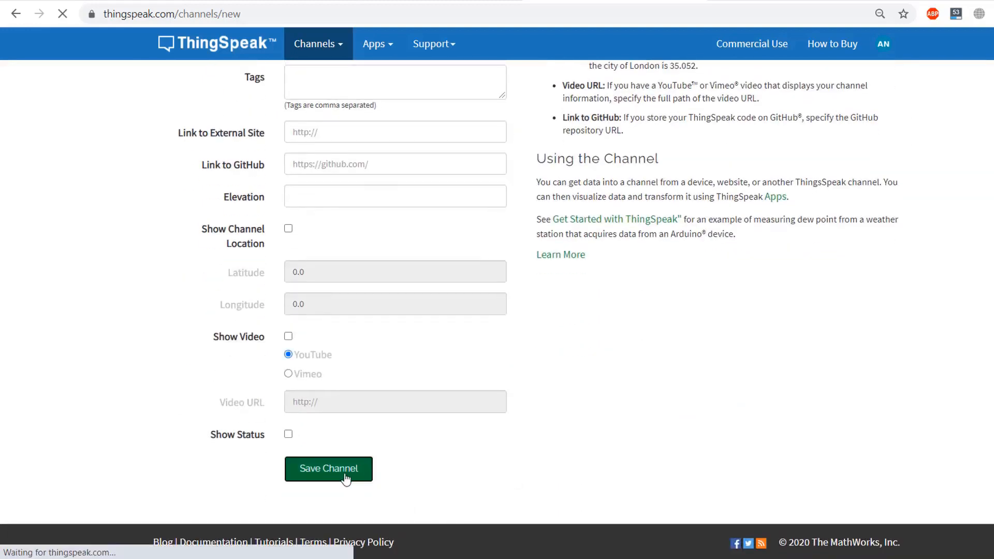
pyautogui.click(328, 469)
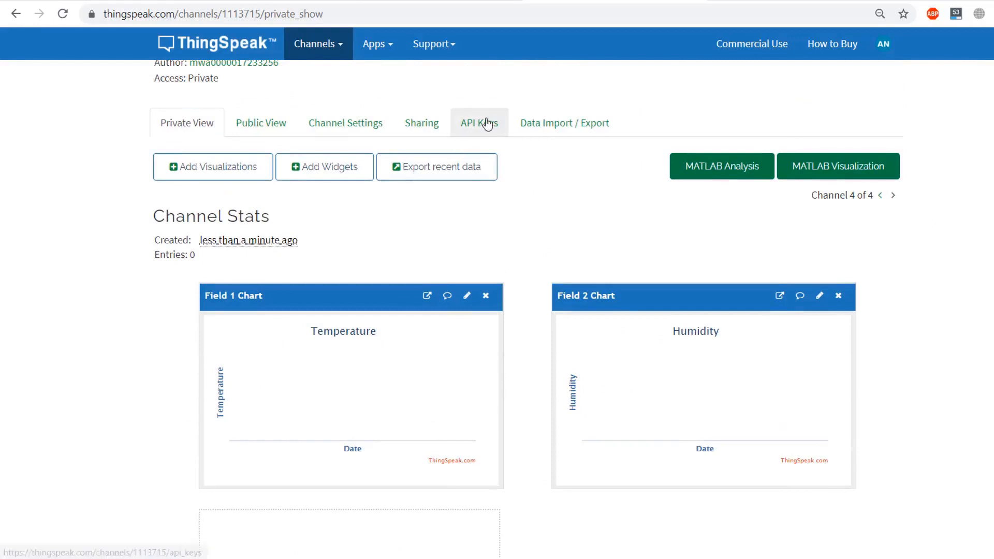
pyautogui.click(478, 122)
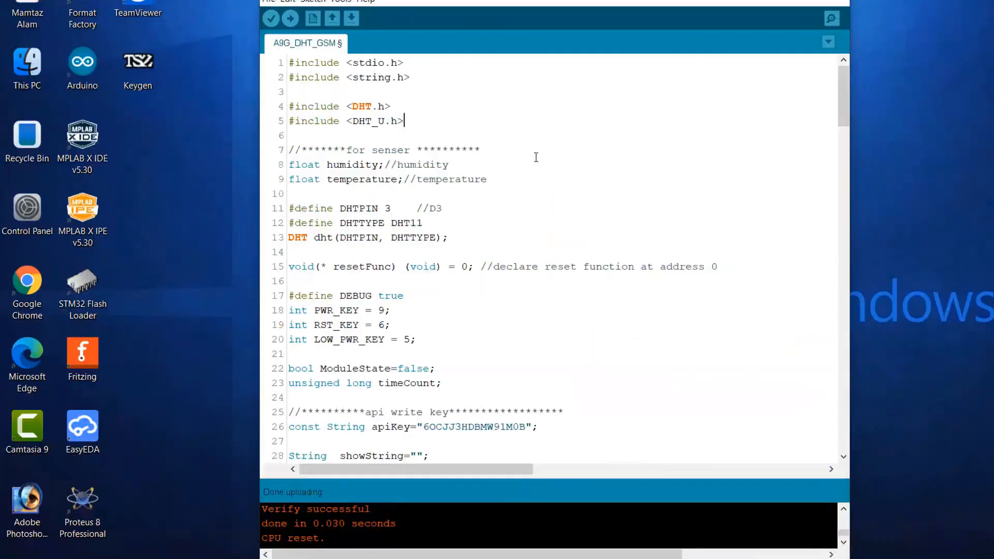
pyautogui.scroll(-3)
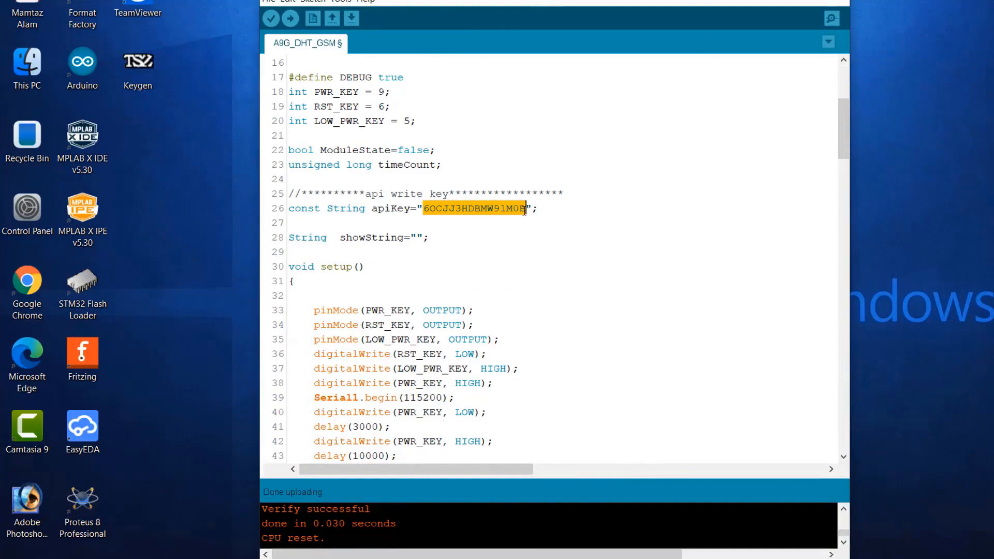
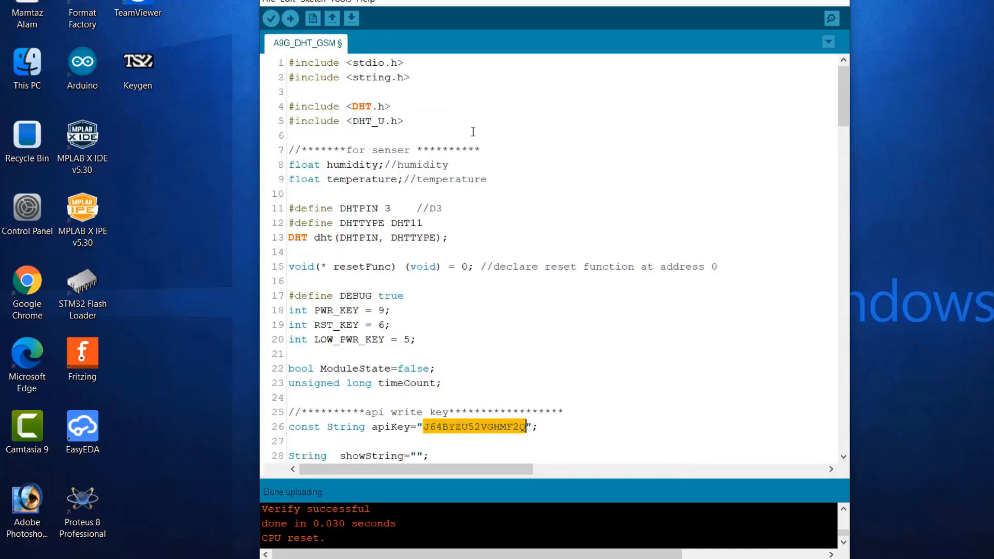
pyautogui.scroll(-3)
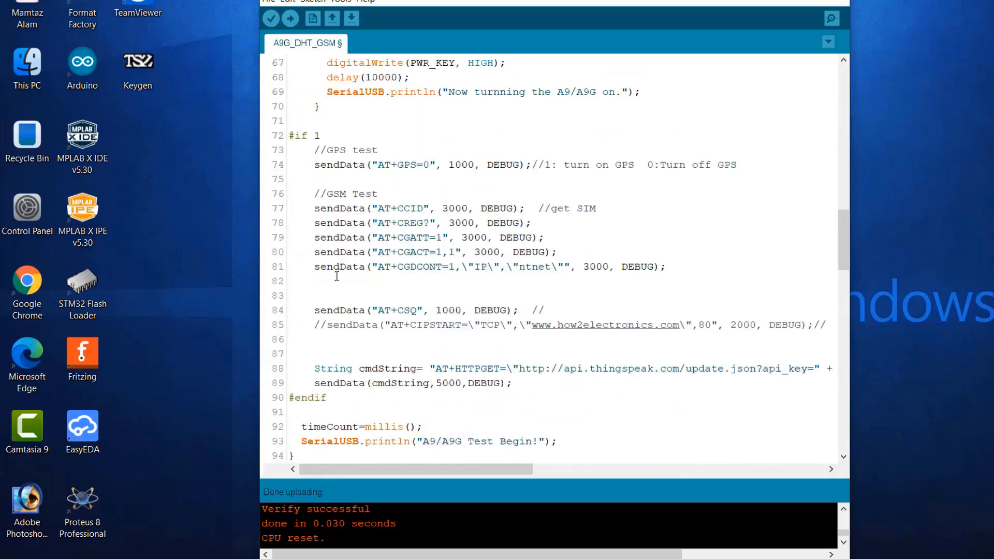
pyautogui.moveTo(314, 266); pyautogui.dragTo(577, 266)
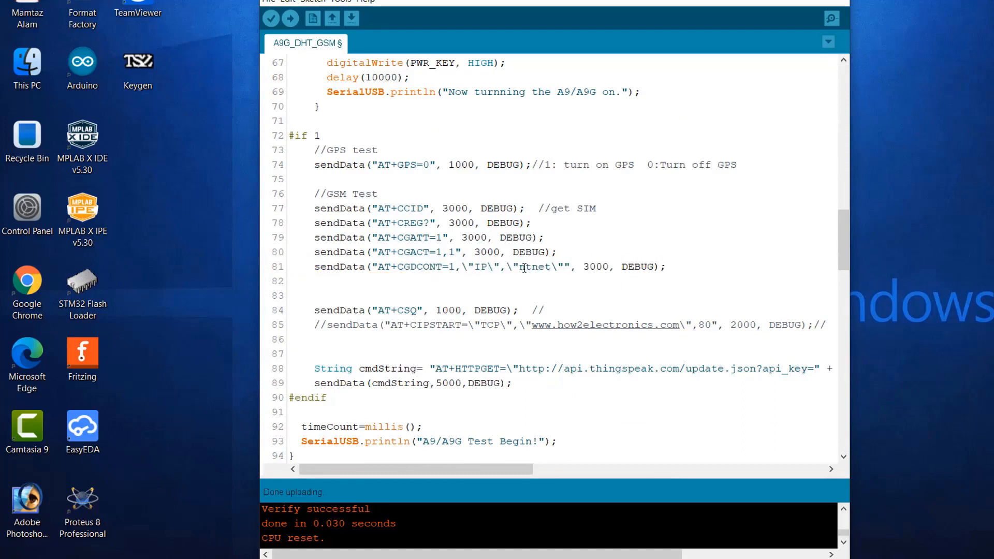
pyautogui.doubleClick(535, 266)
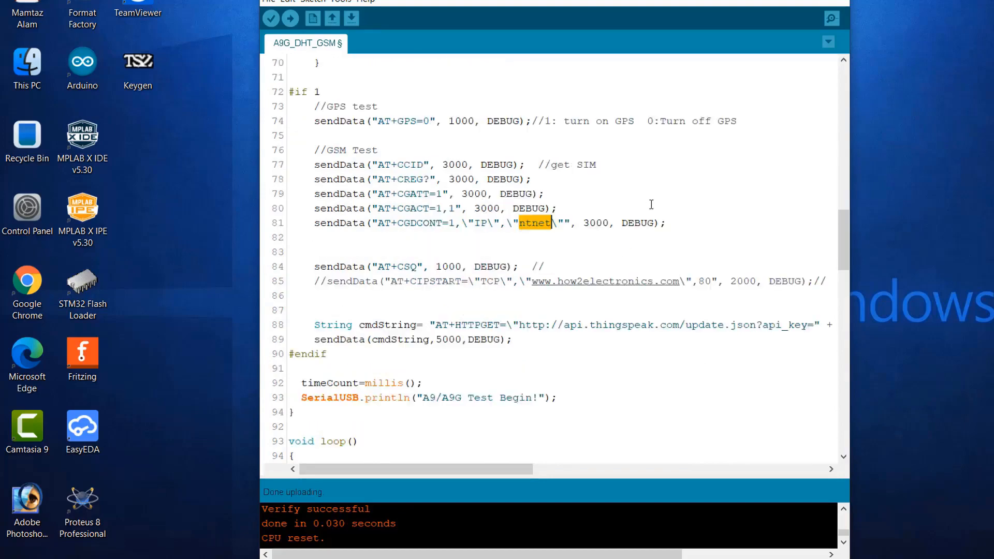
# Step: Review the loop's Ntnet network name, then upload A9G_DHT_GSM to the board
pyautogui.scroll(-3)
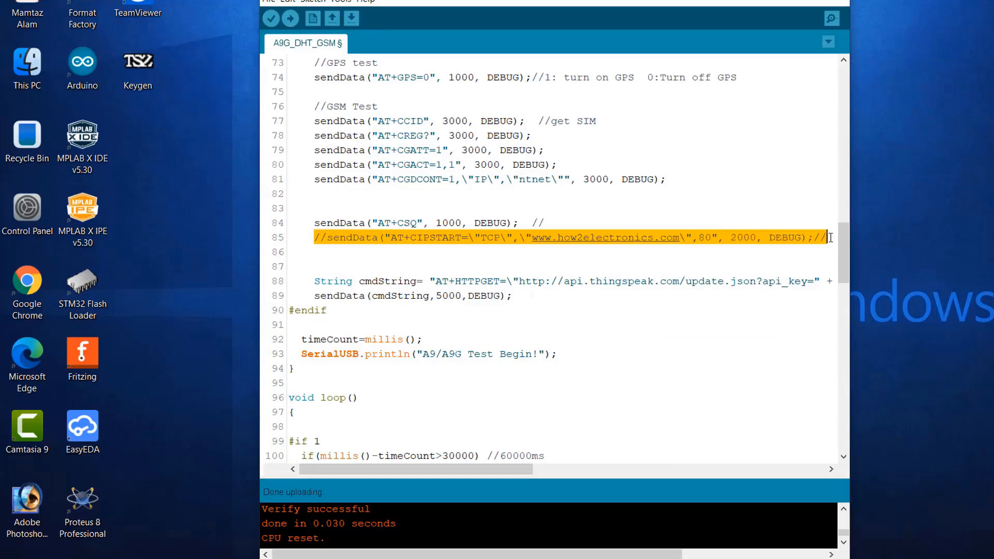
pyautogui.scroll(-3)
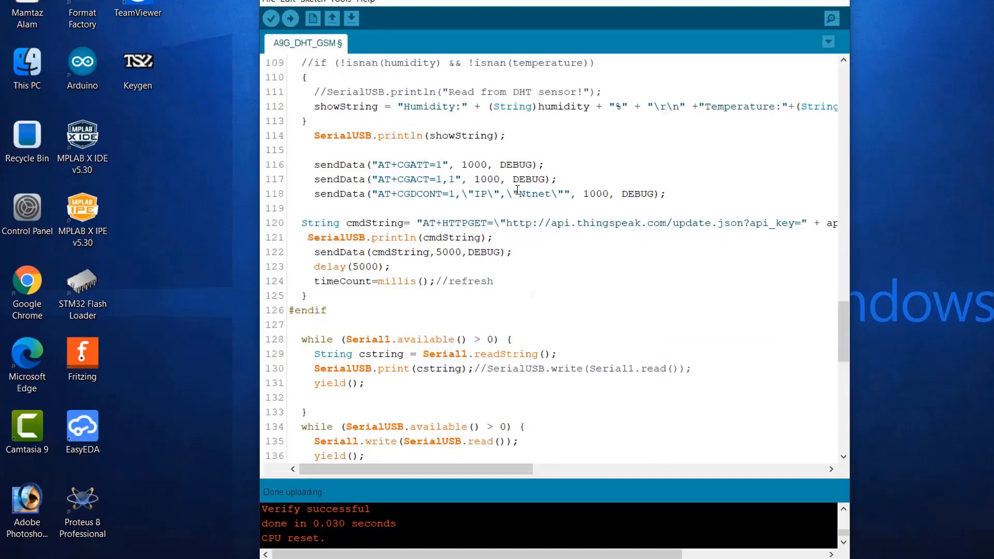
pyautogui.doubleClick(532, 194)
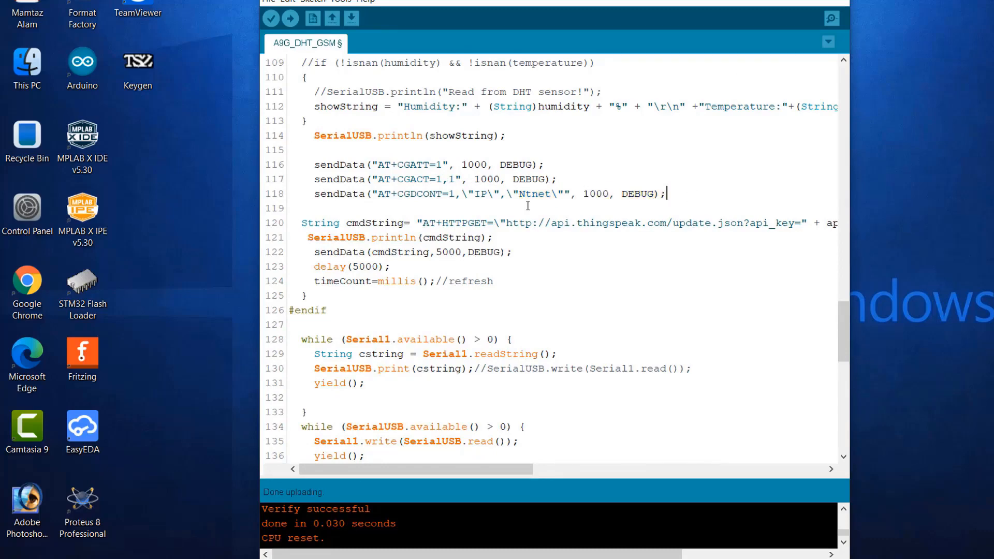
pyautogui.click(271, 18)
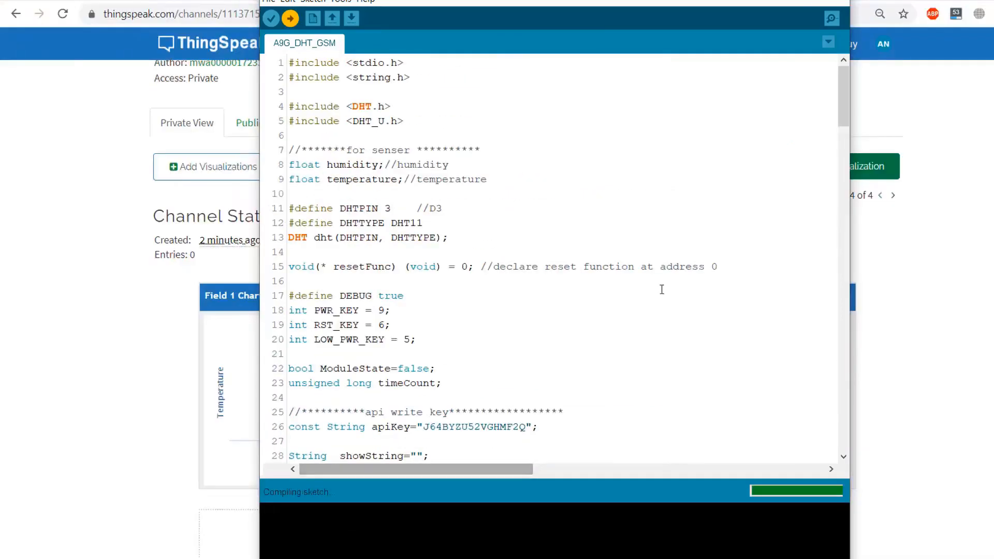